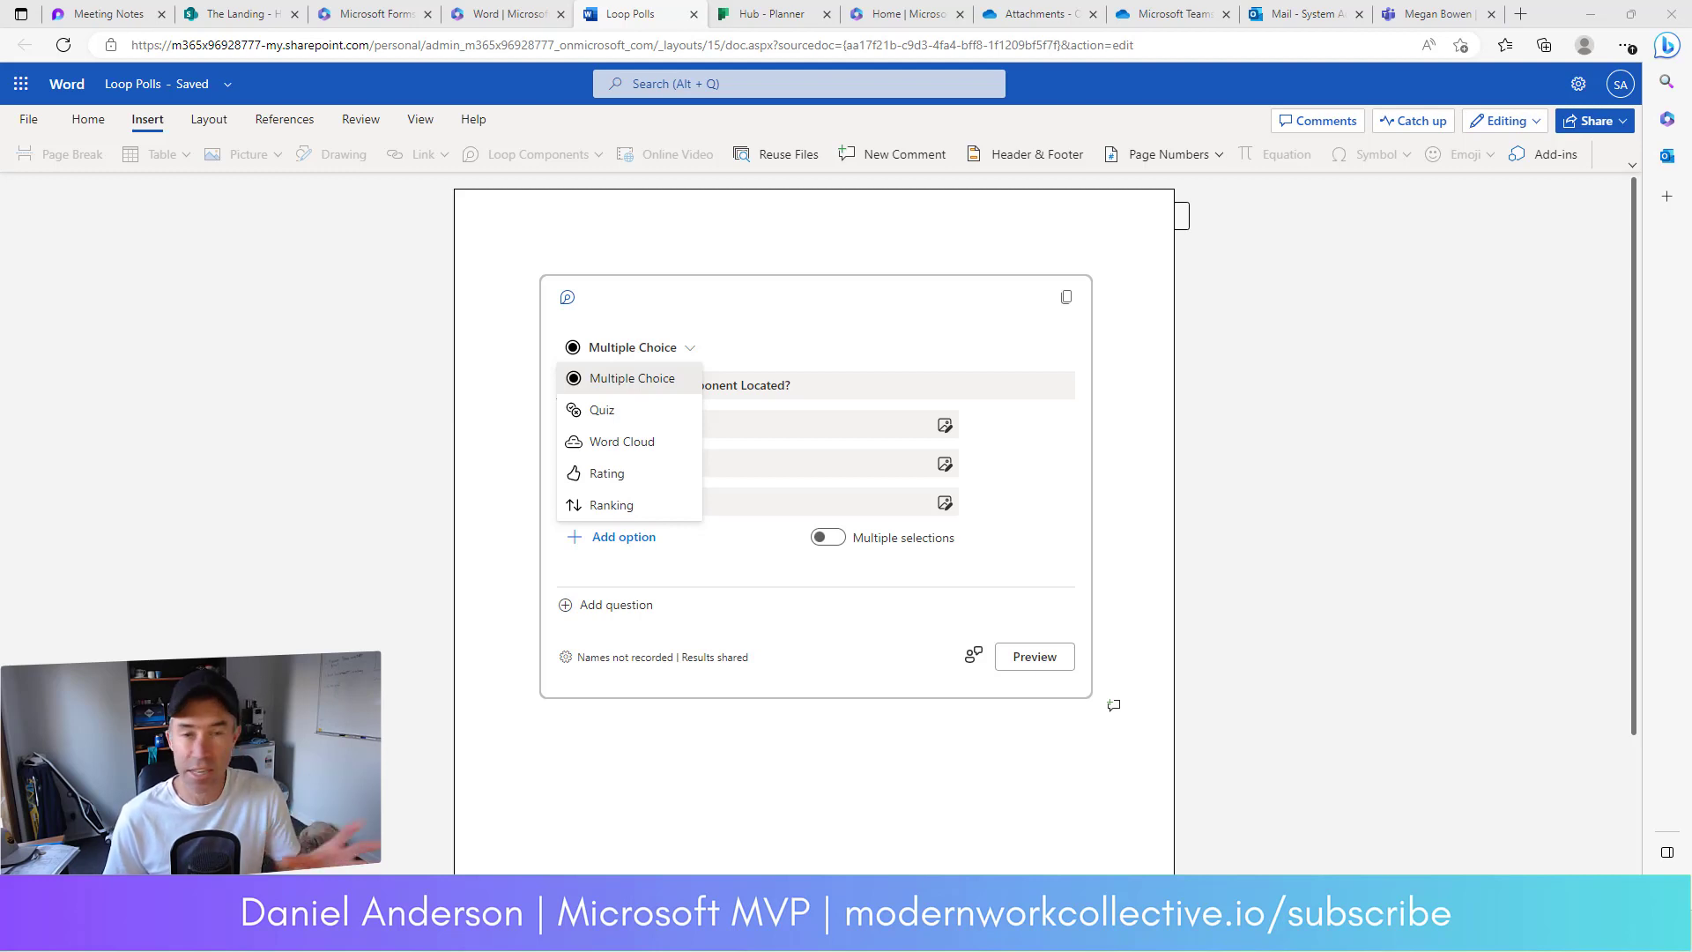
{"action": "mouse_move", "coordinate": [917, 779]}
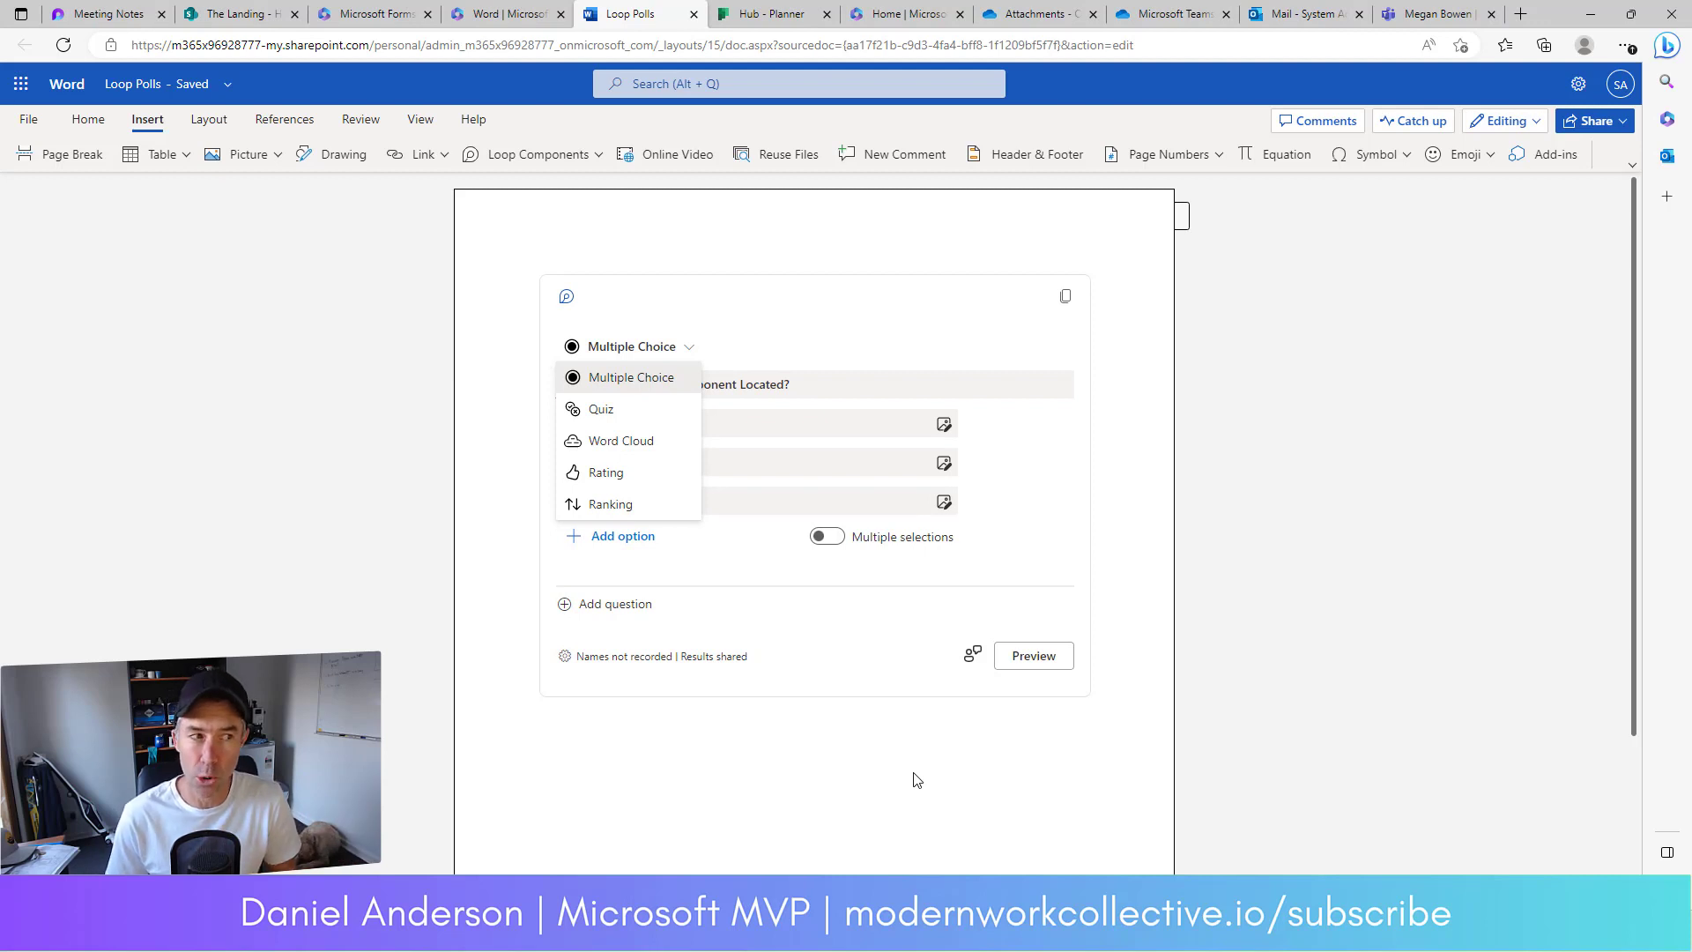
{"action": "mouse_move", "coordinate": [693, 742]}
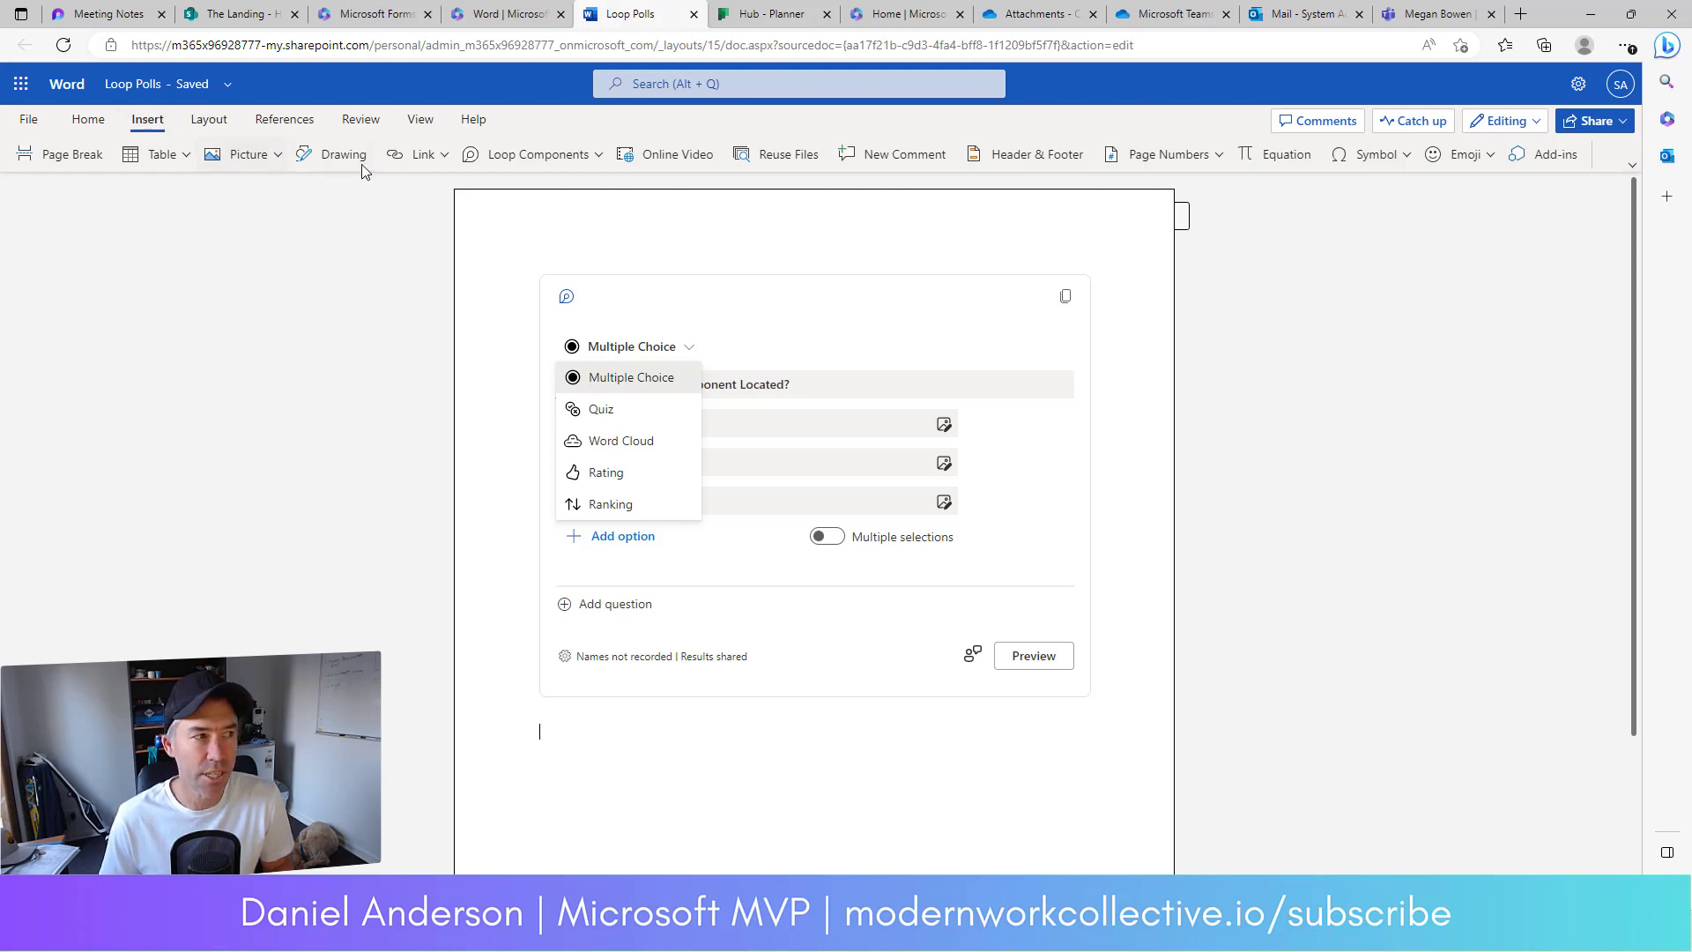
Show the Loop Components list with Checklist, Task list and Polls options
{"action": "left_click", "coordinate": [537, 153]}
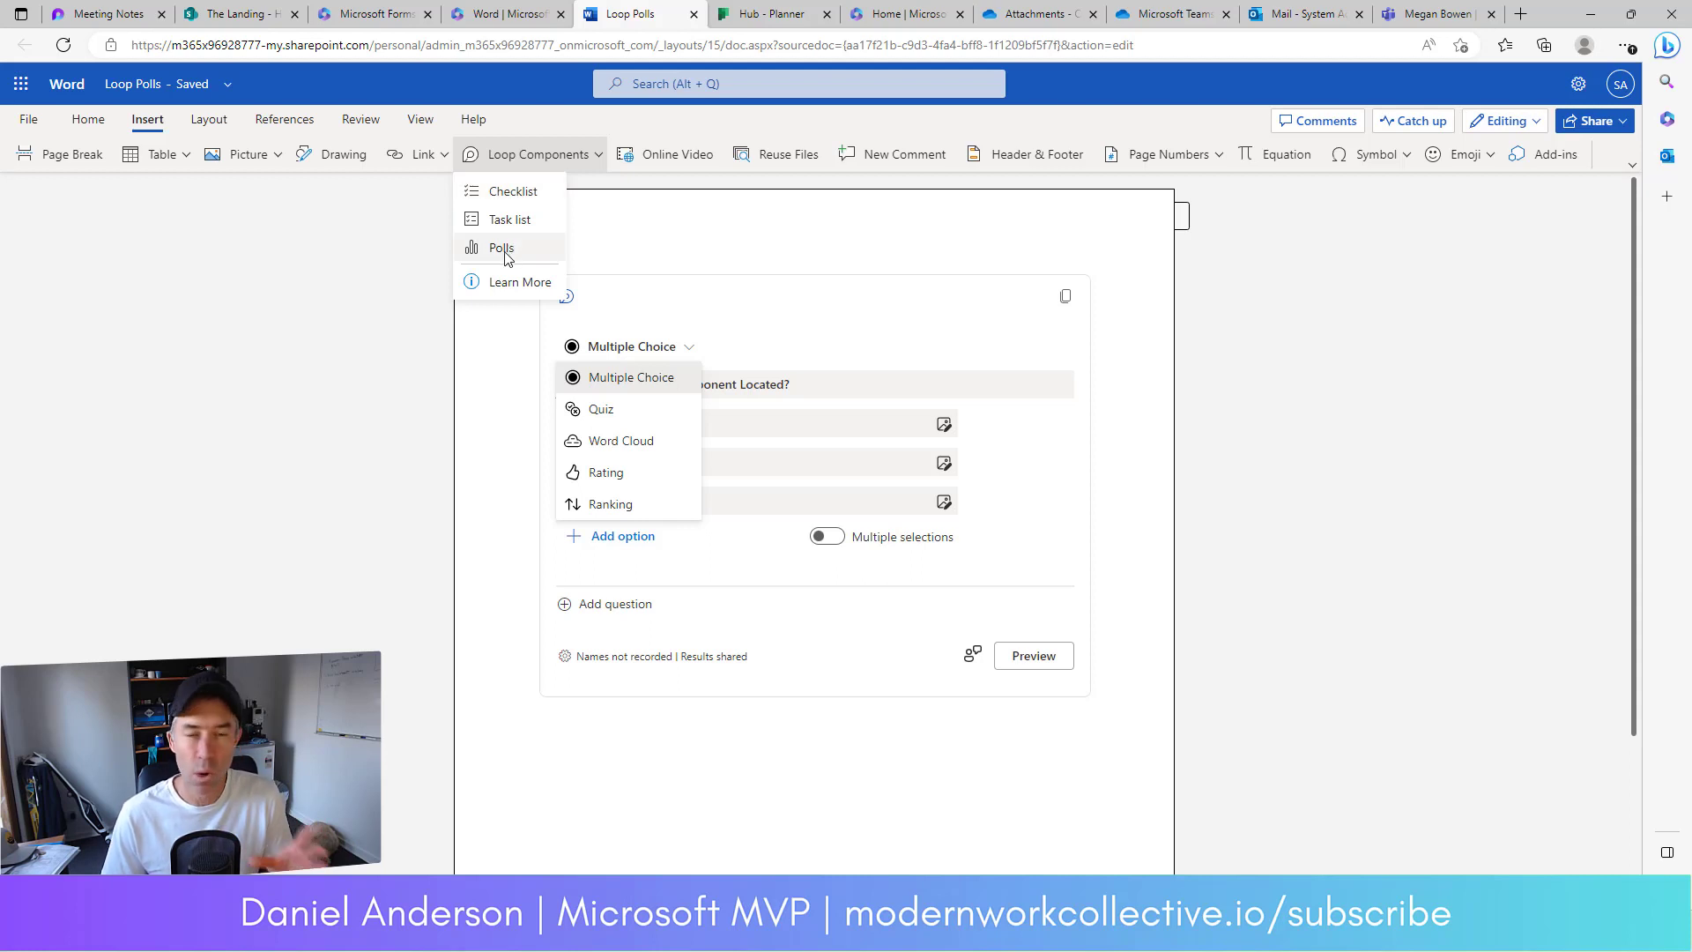
Insert a blank Loop poll below the existing poll
{"action": "left_click", "coordinate": [500, 249]}
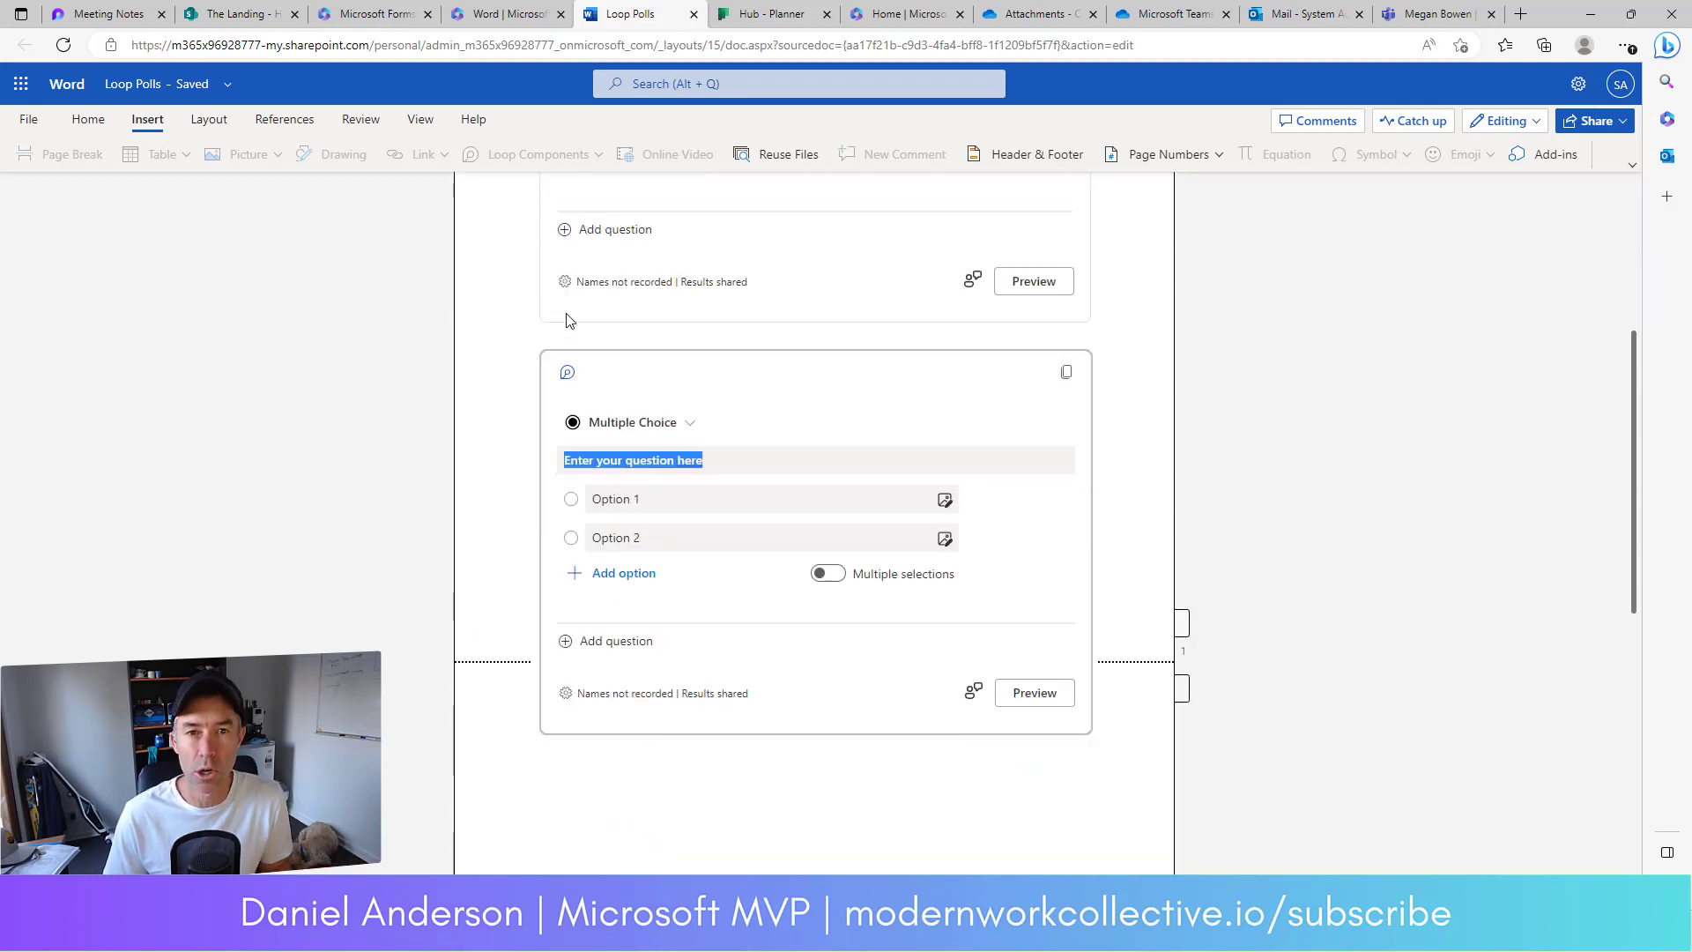
{"action": "mouse_move", "coordinate": [1067, 372]}
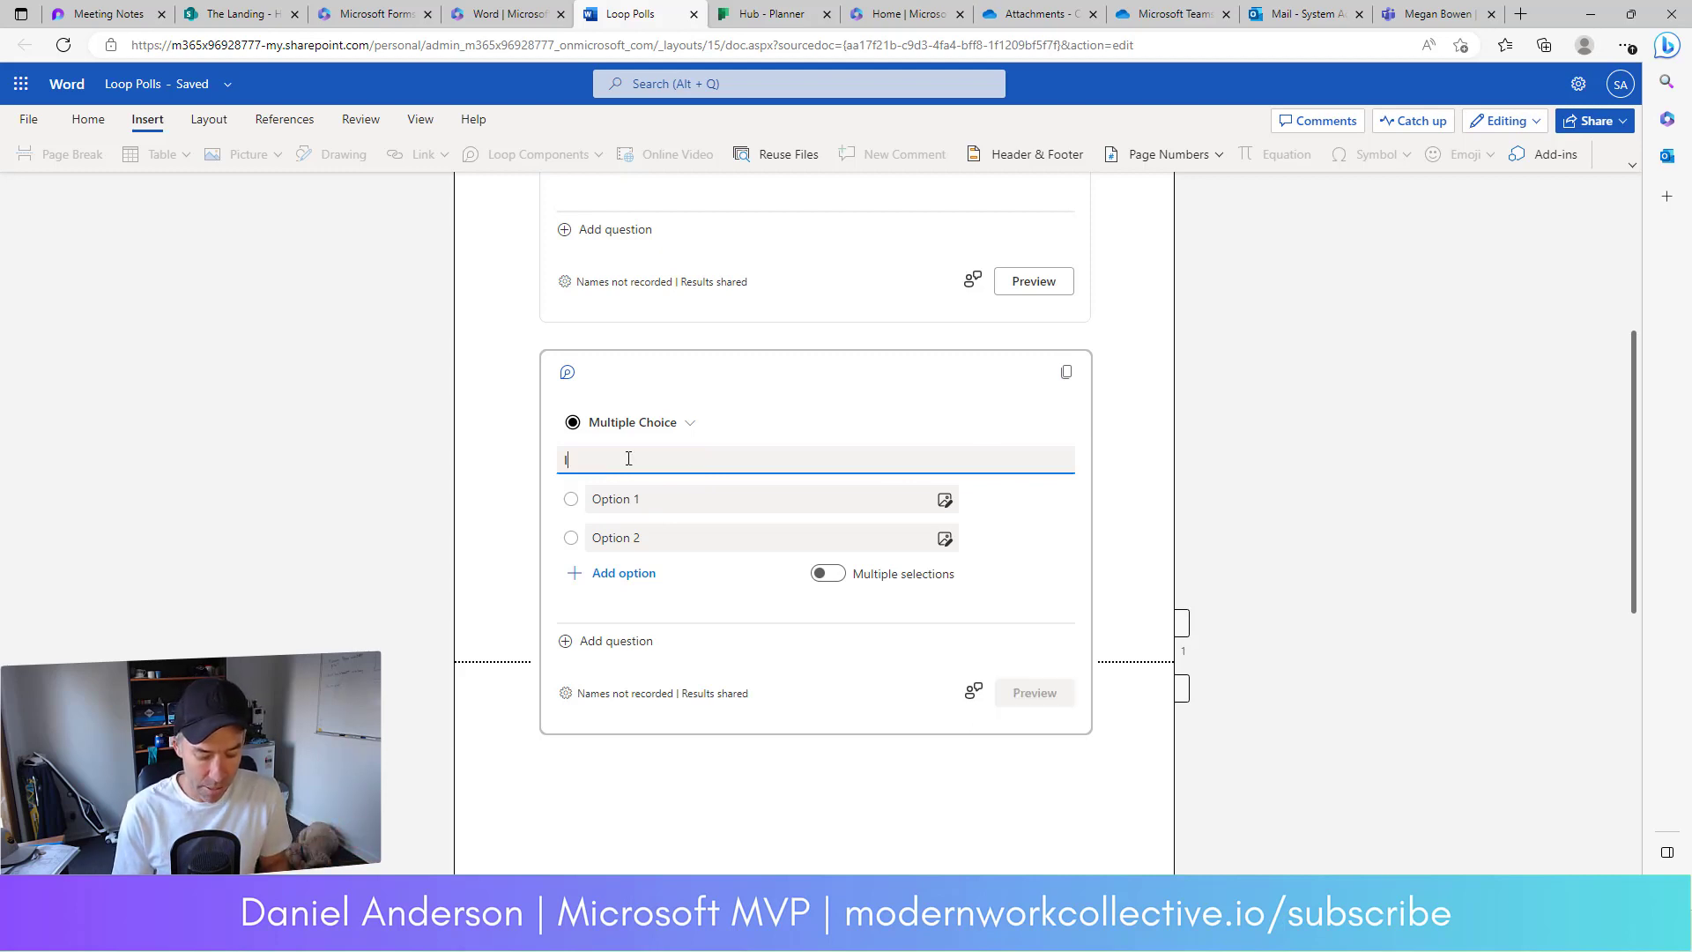
Ask 'Is this really a Loop Component' with Maybe, Yes, No and multiple selections allowed
{"action": "type", "text": "Is this really"}
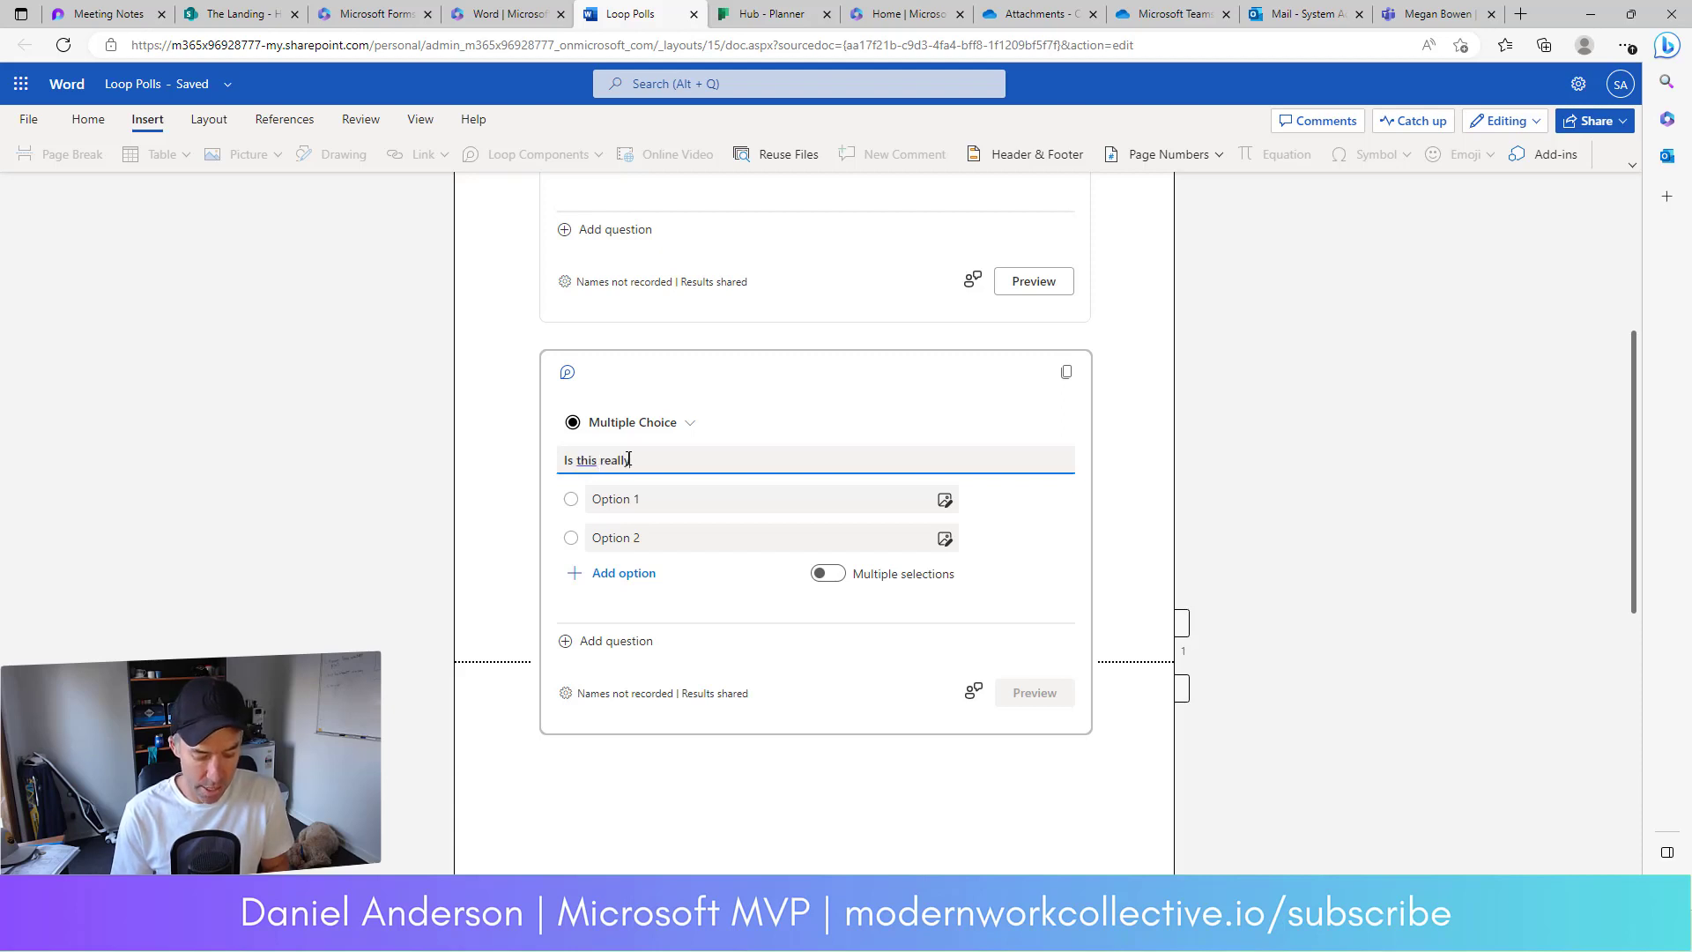
{"action": "type", "text": "a Loop Component"}
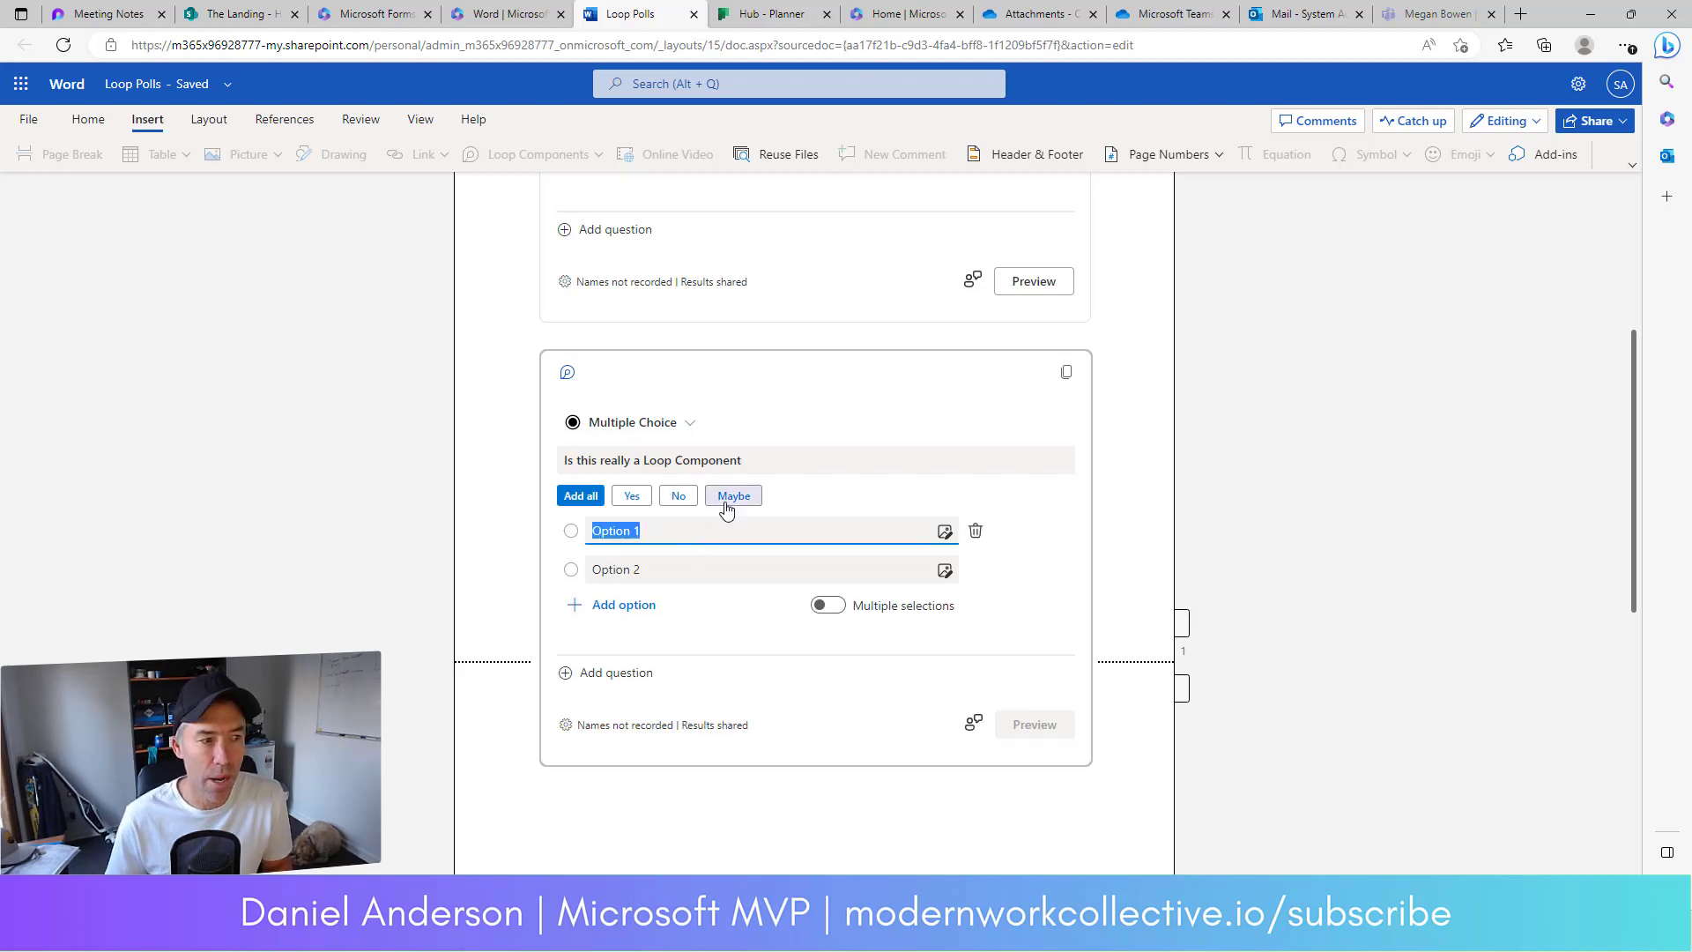
{"action": "left_click", "coordinate": [732, 496]}
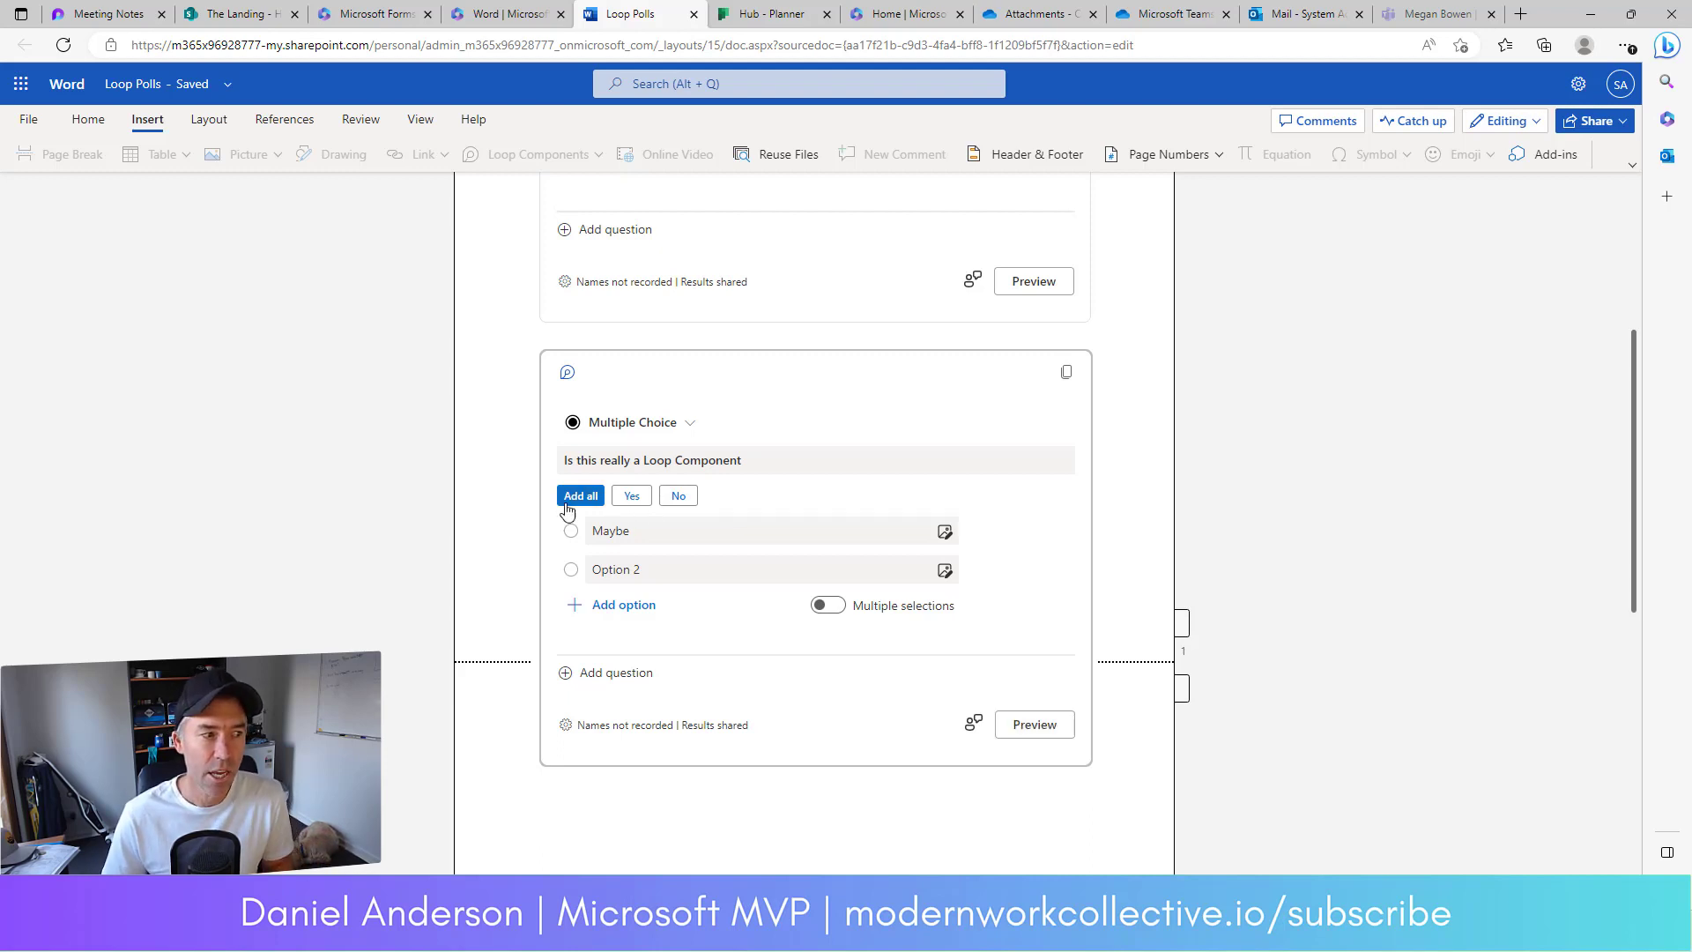
{"action": "left_click", "coordinate": [581, 496]}
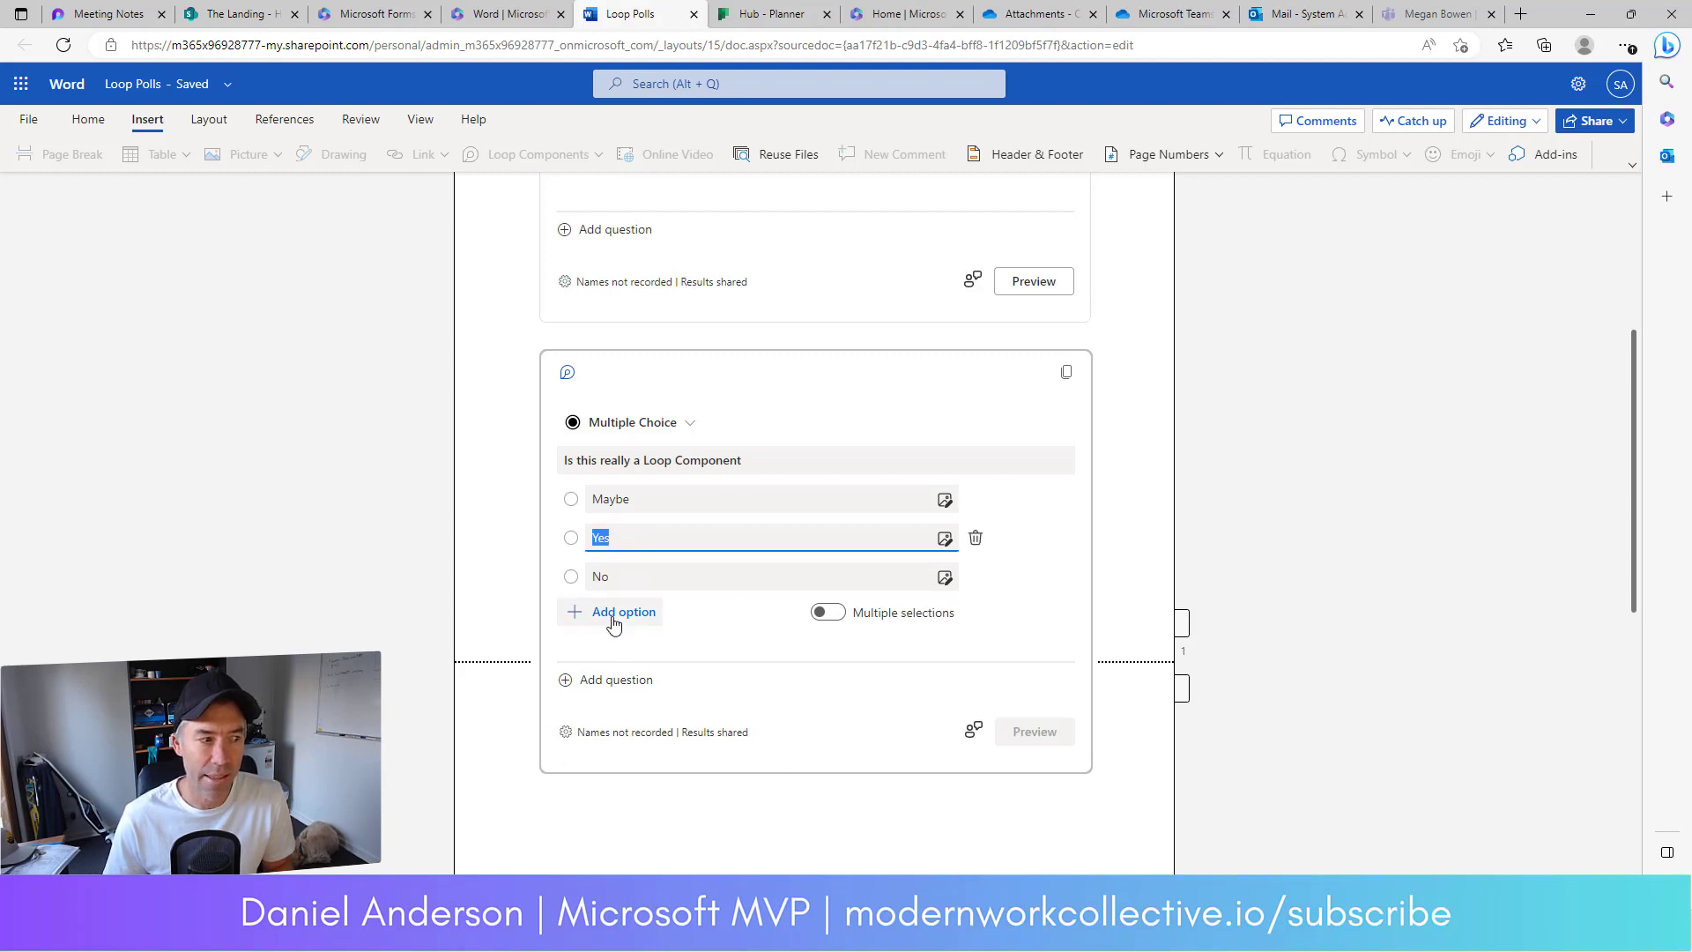
{"action": "left_click", "coordinate": [827, 612]}
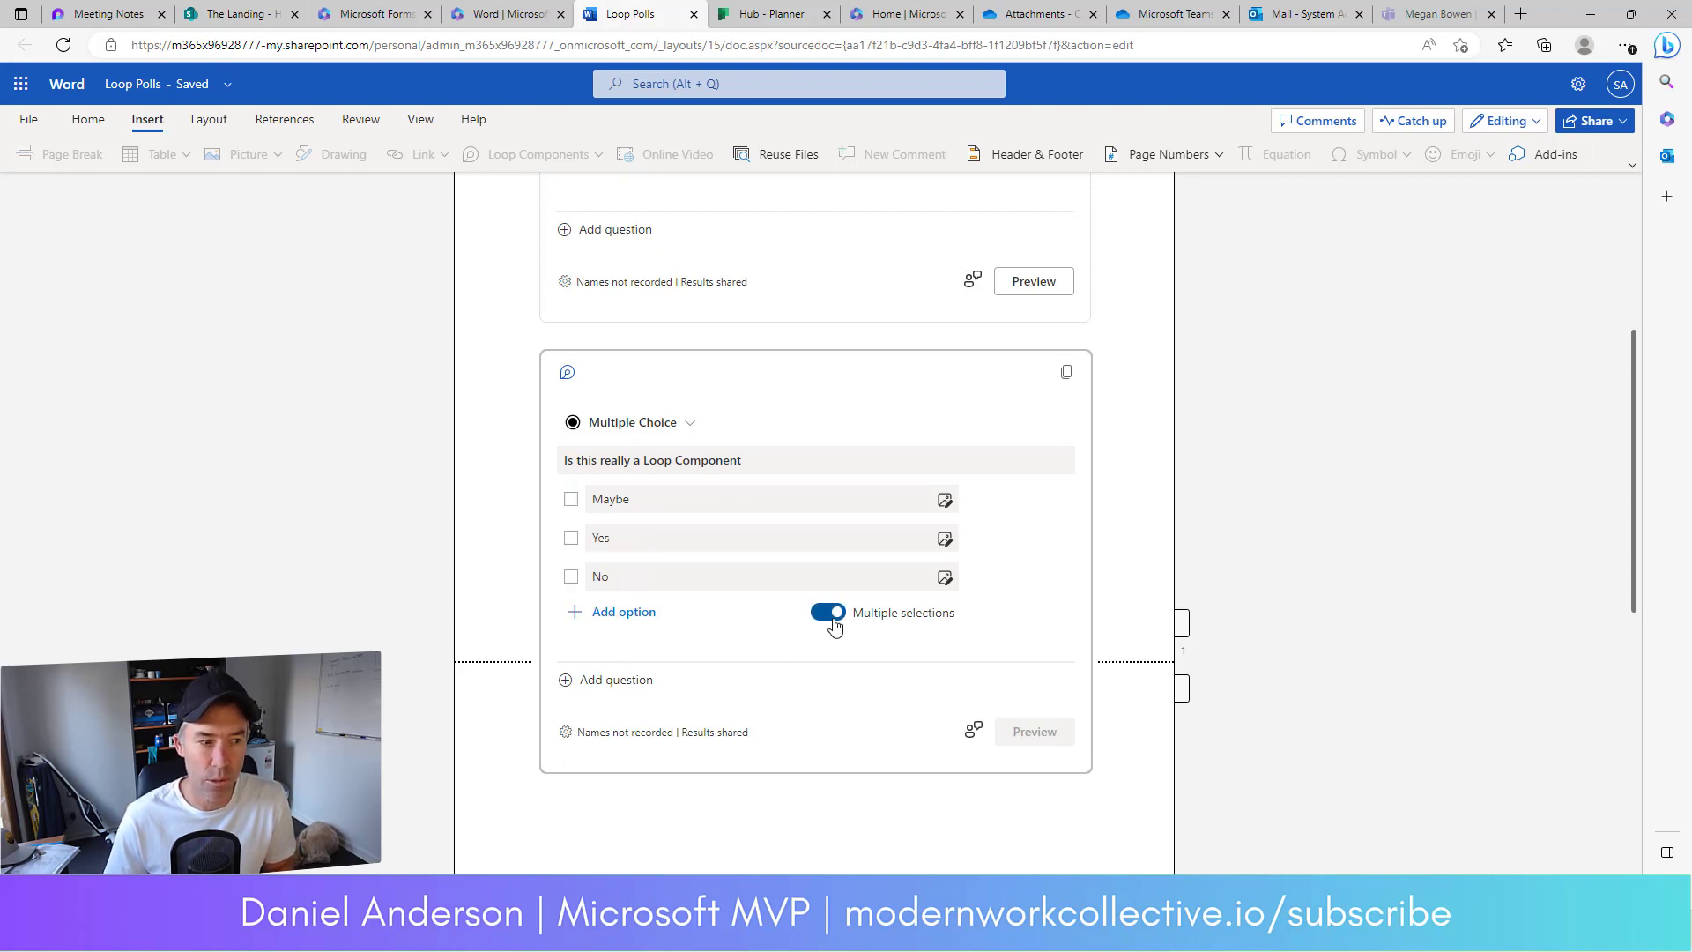
{"action": "left_click", "coordinate": [635, 423]}
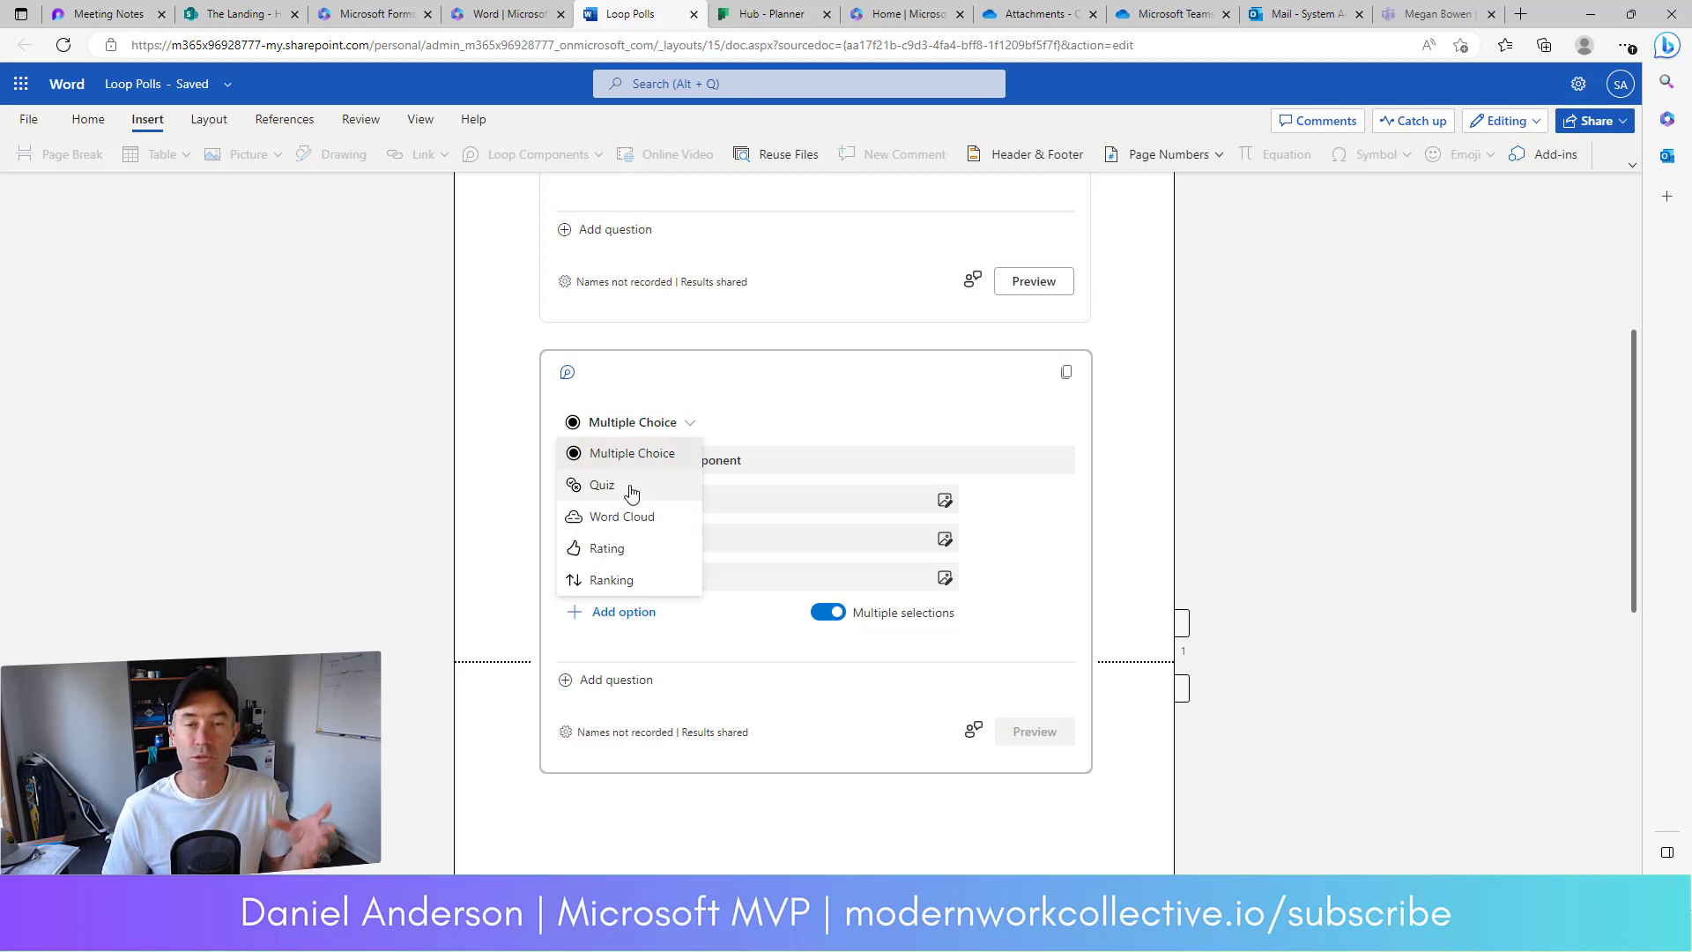
{"action": "mouse_move", "coordinate": [624, 499]}
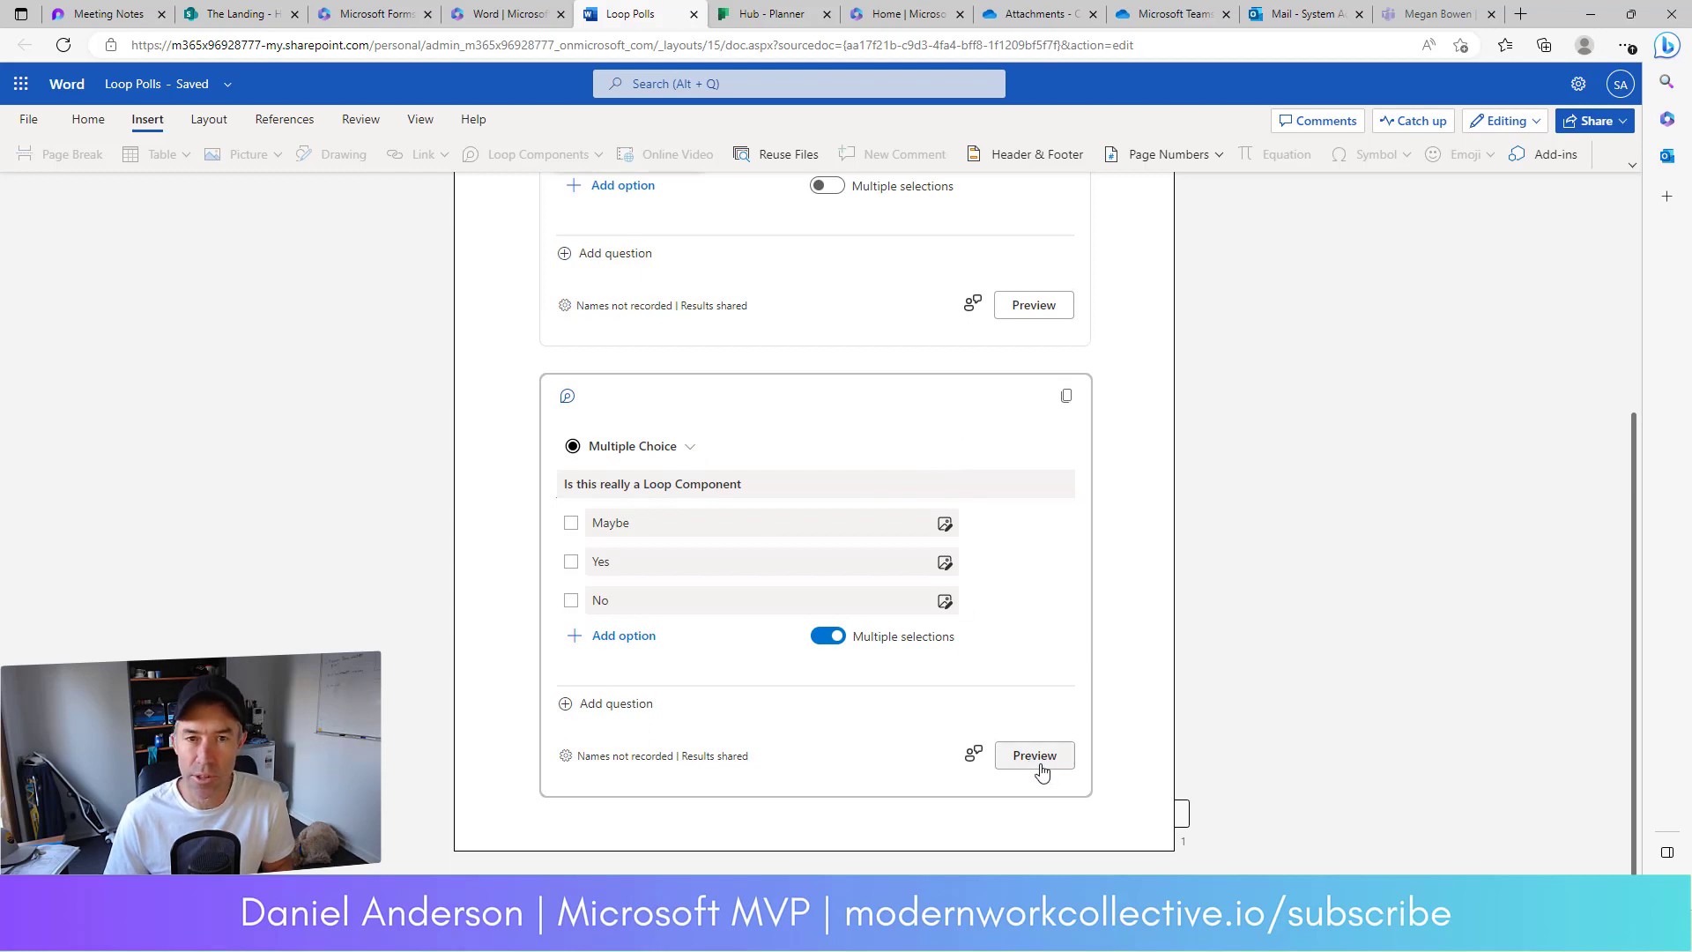
Preview the poll and test ticking then unticking the Maybe answer
{"action": "left_click", "coordinate": [1032, 754]}
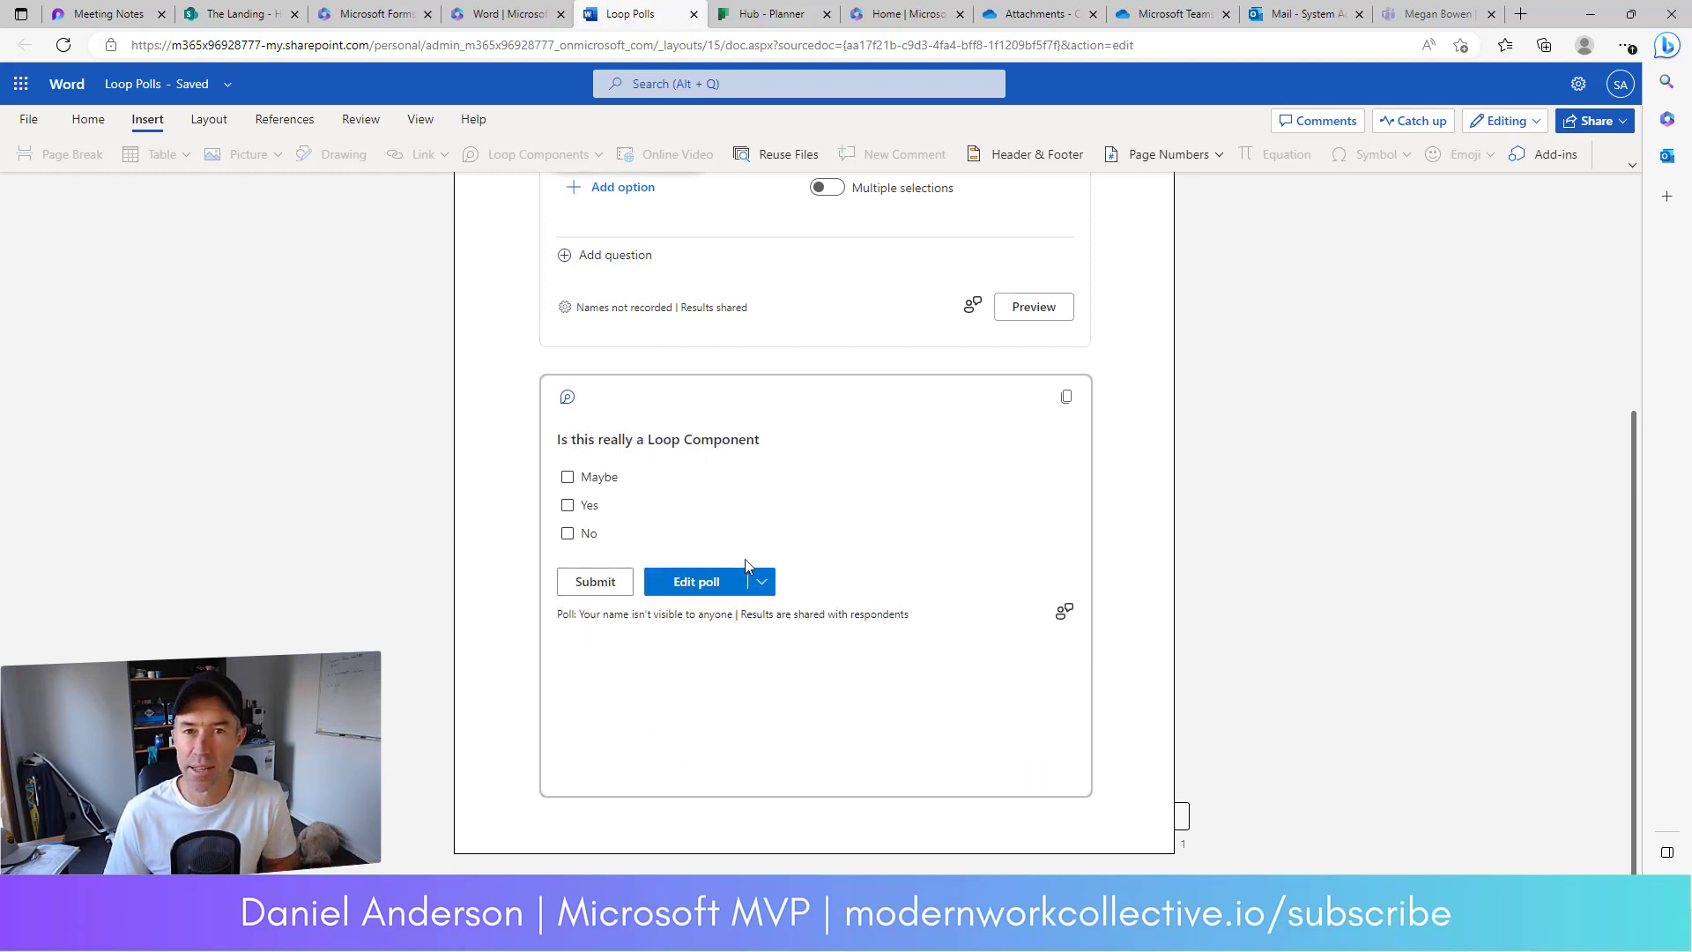
{"action": "left_click", "coordinate": [568, 476]}
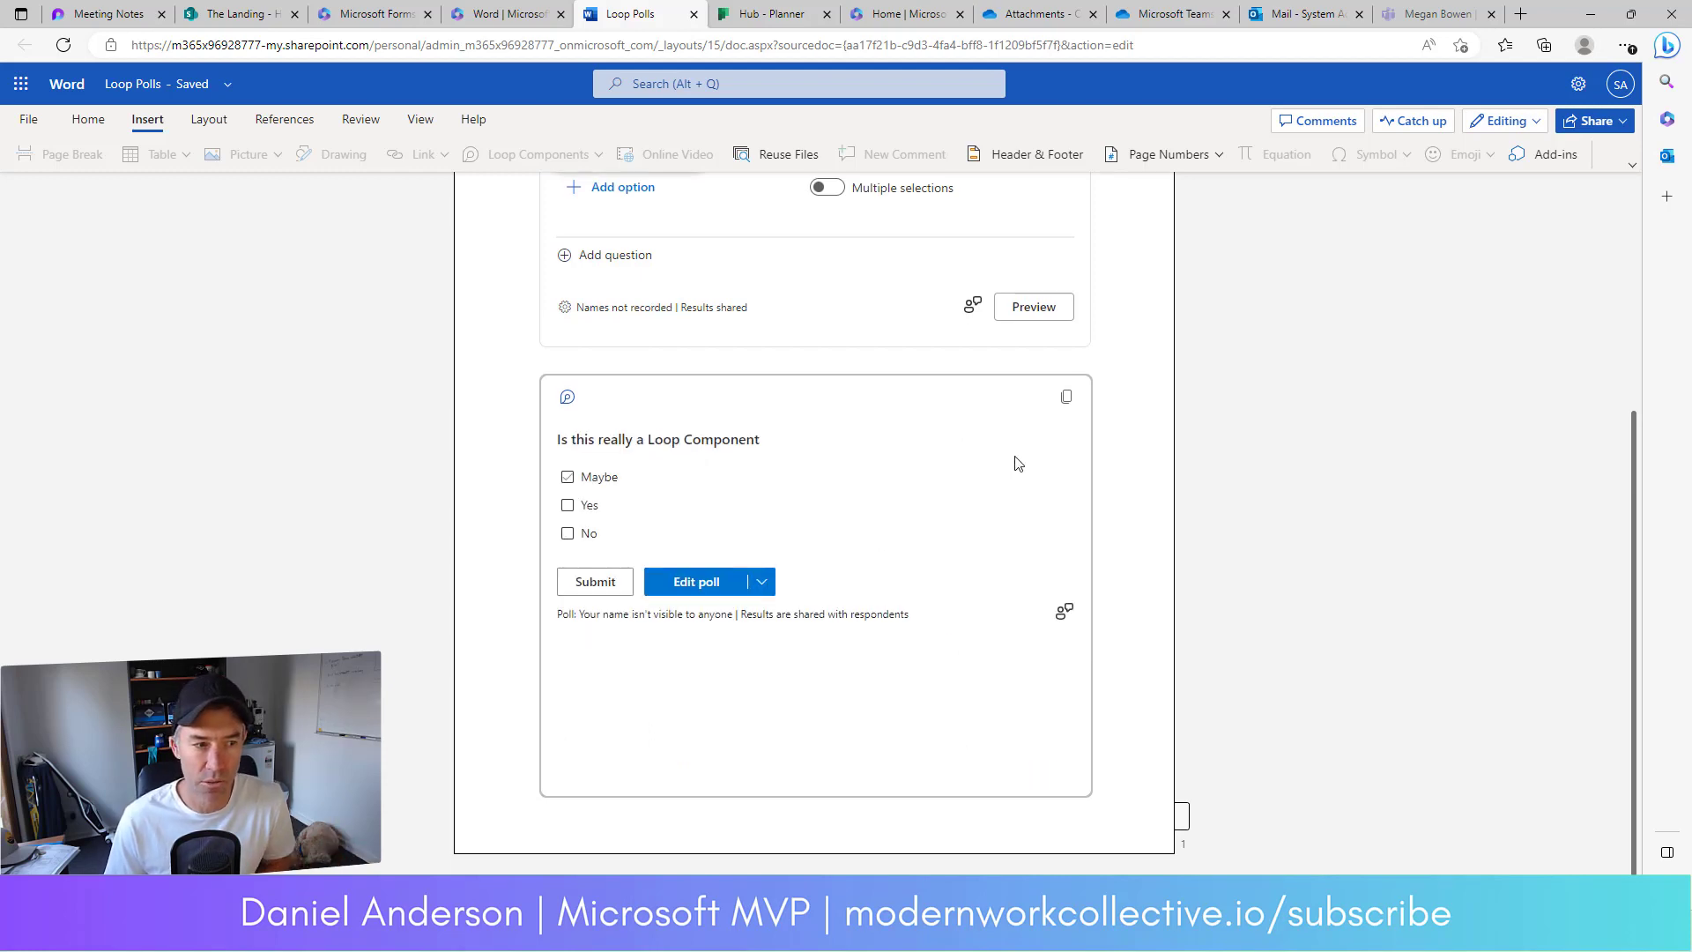
{"action": "left_click", "coordinate": [1065, 396]}
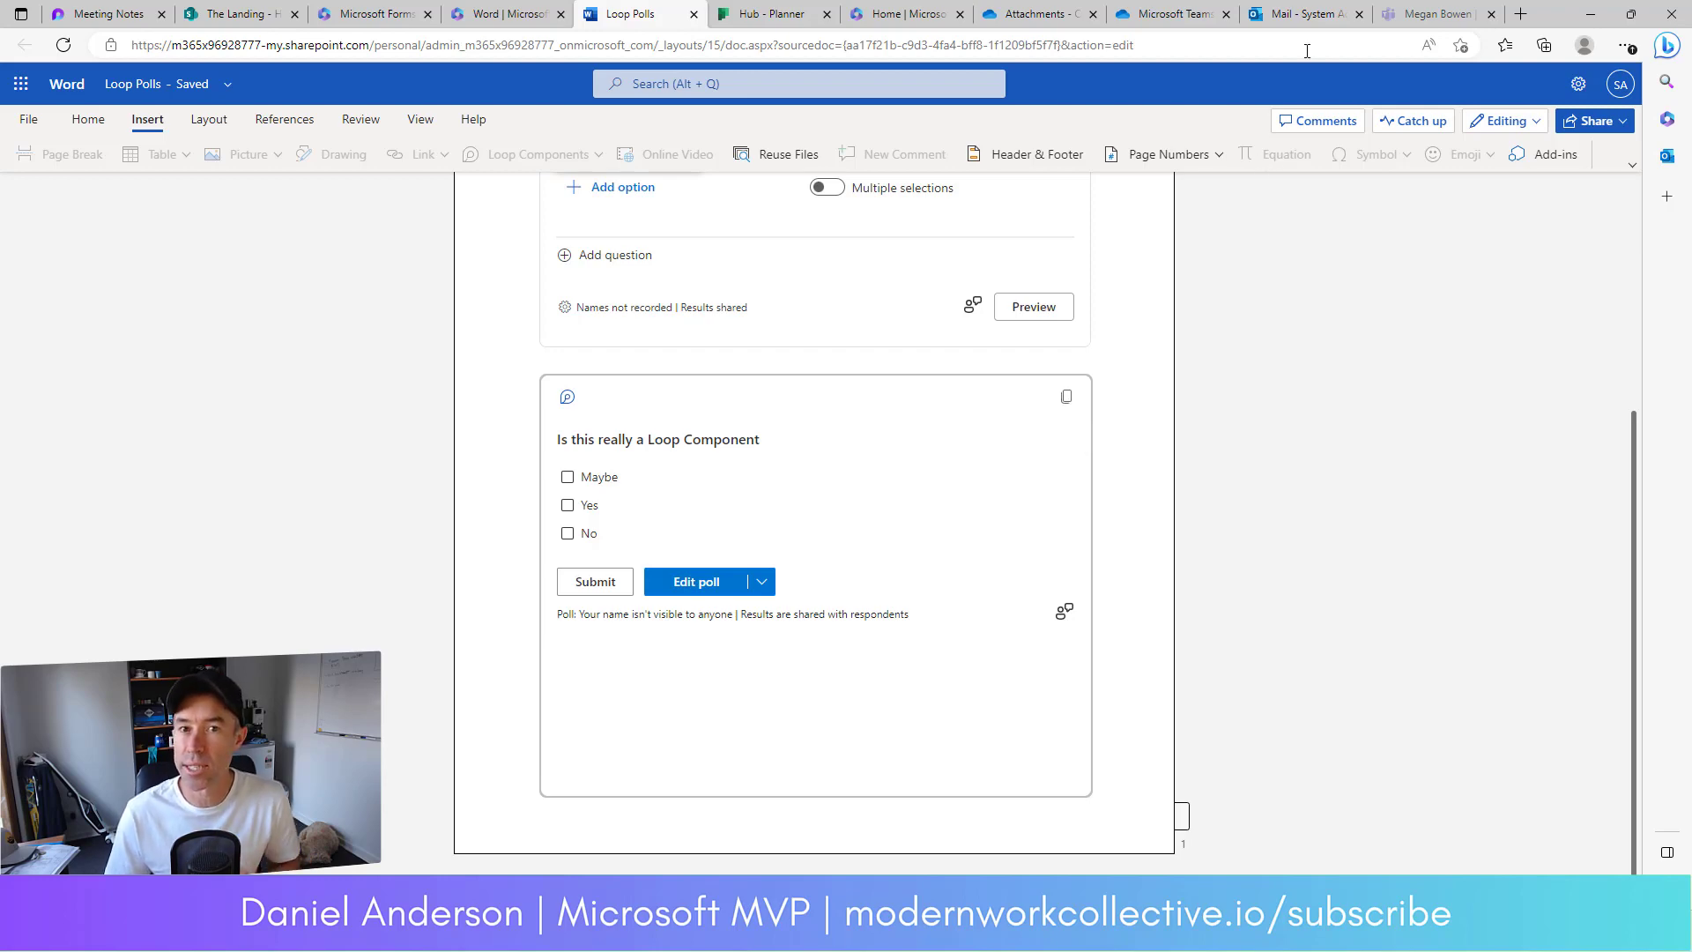
Address the Outlook draft to Adele Vance and paste in the poll
{"action": "left_click", "coordinate": [1306, 13]}
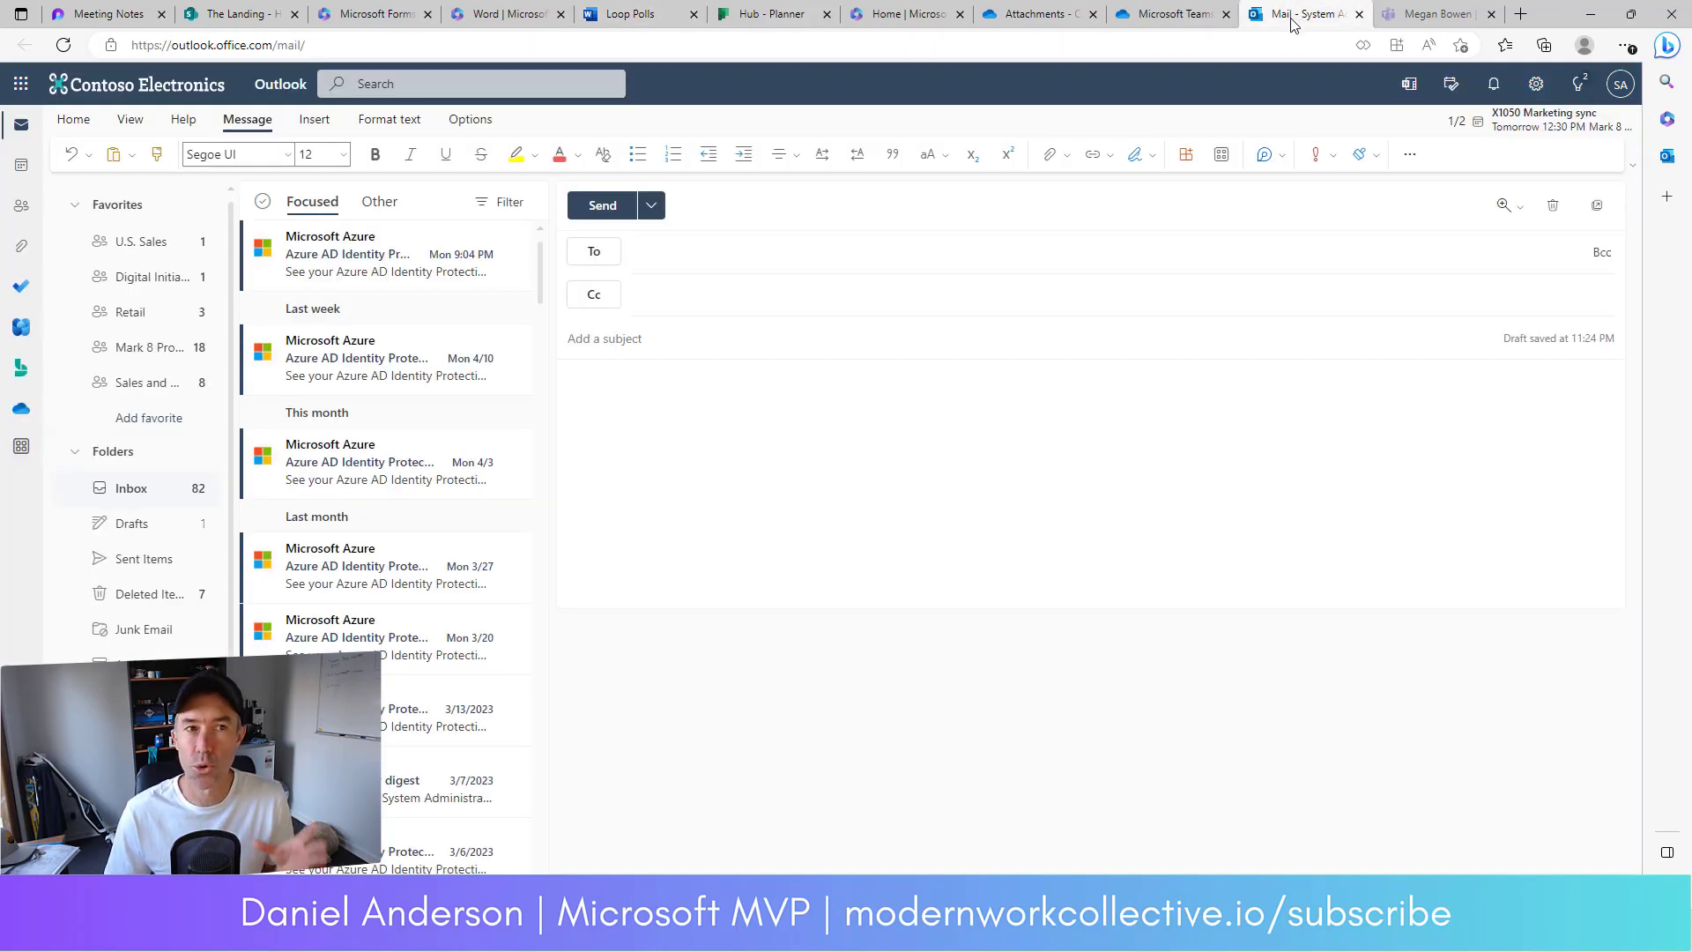
{"action": "left_click", "coordinate": [669, 251]}
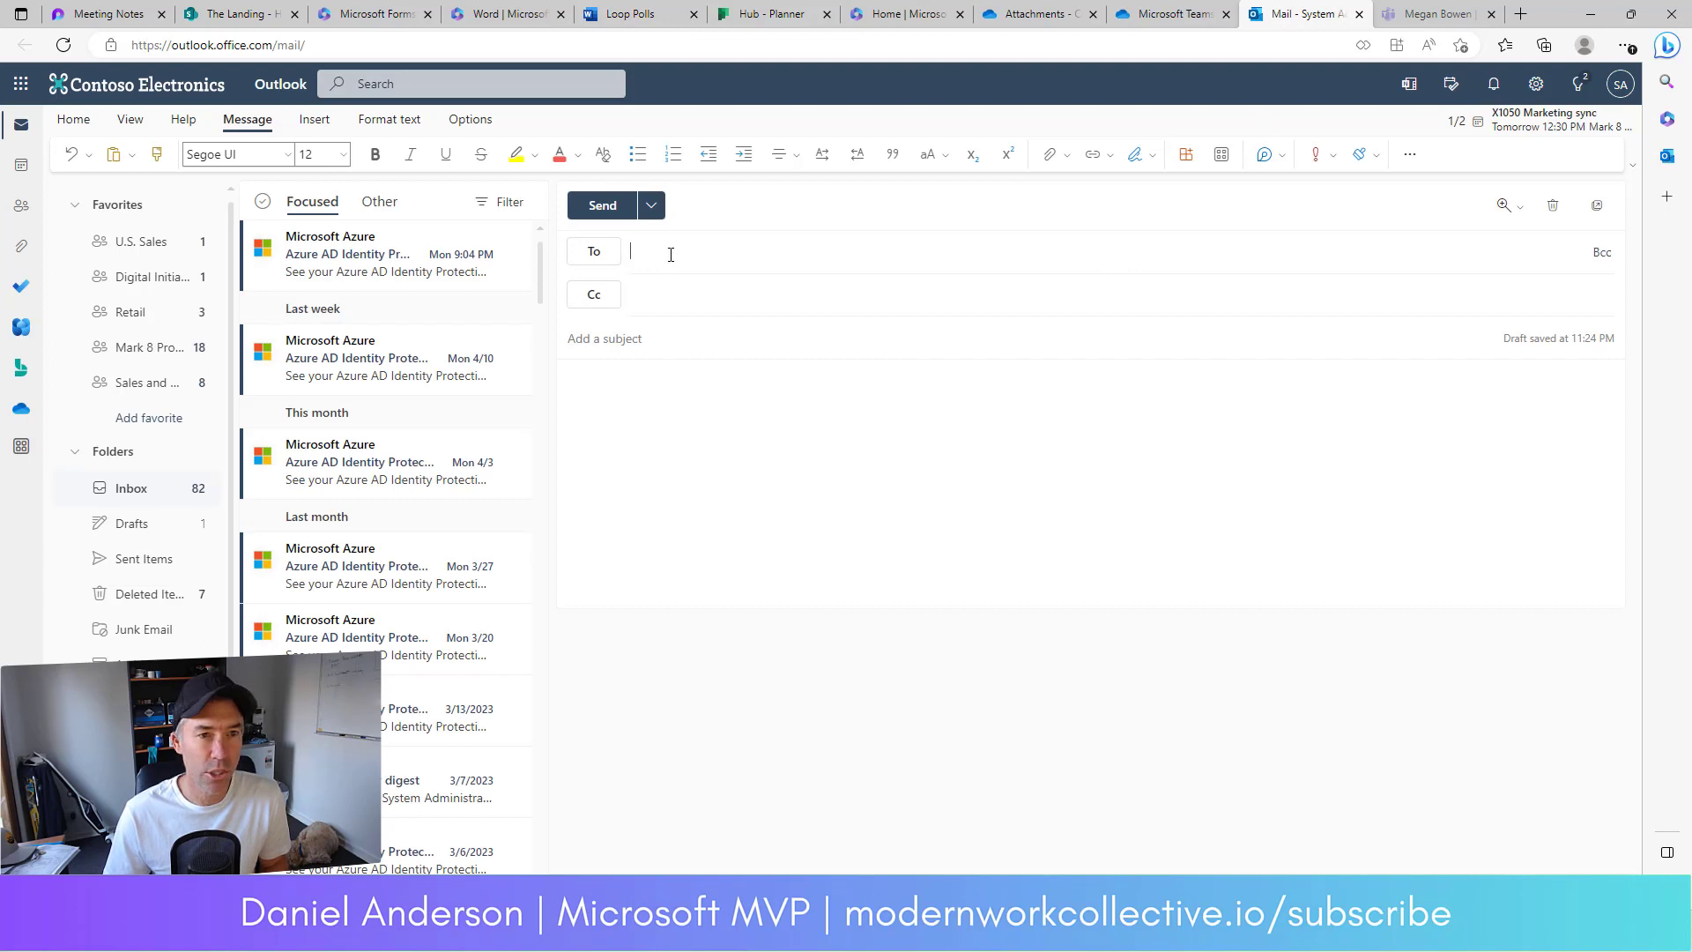
{"action": "type", "text": "Adele Vance"}
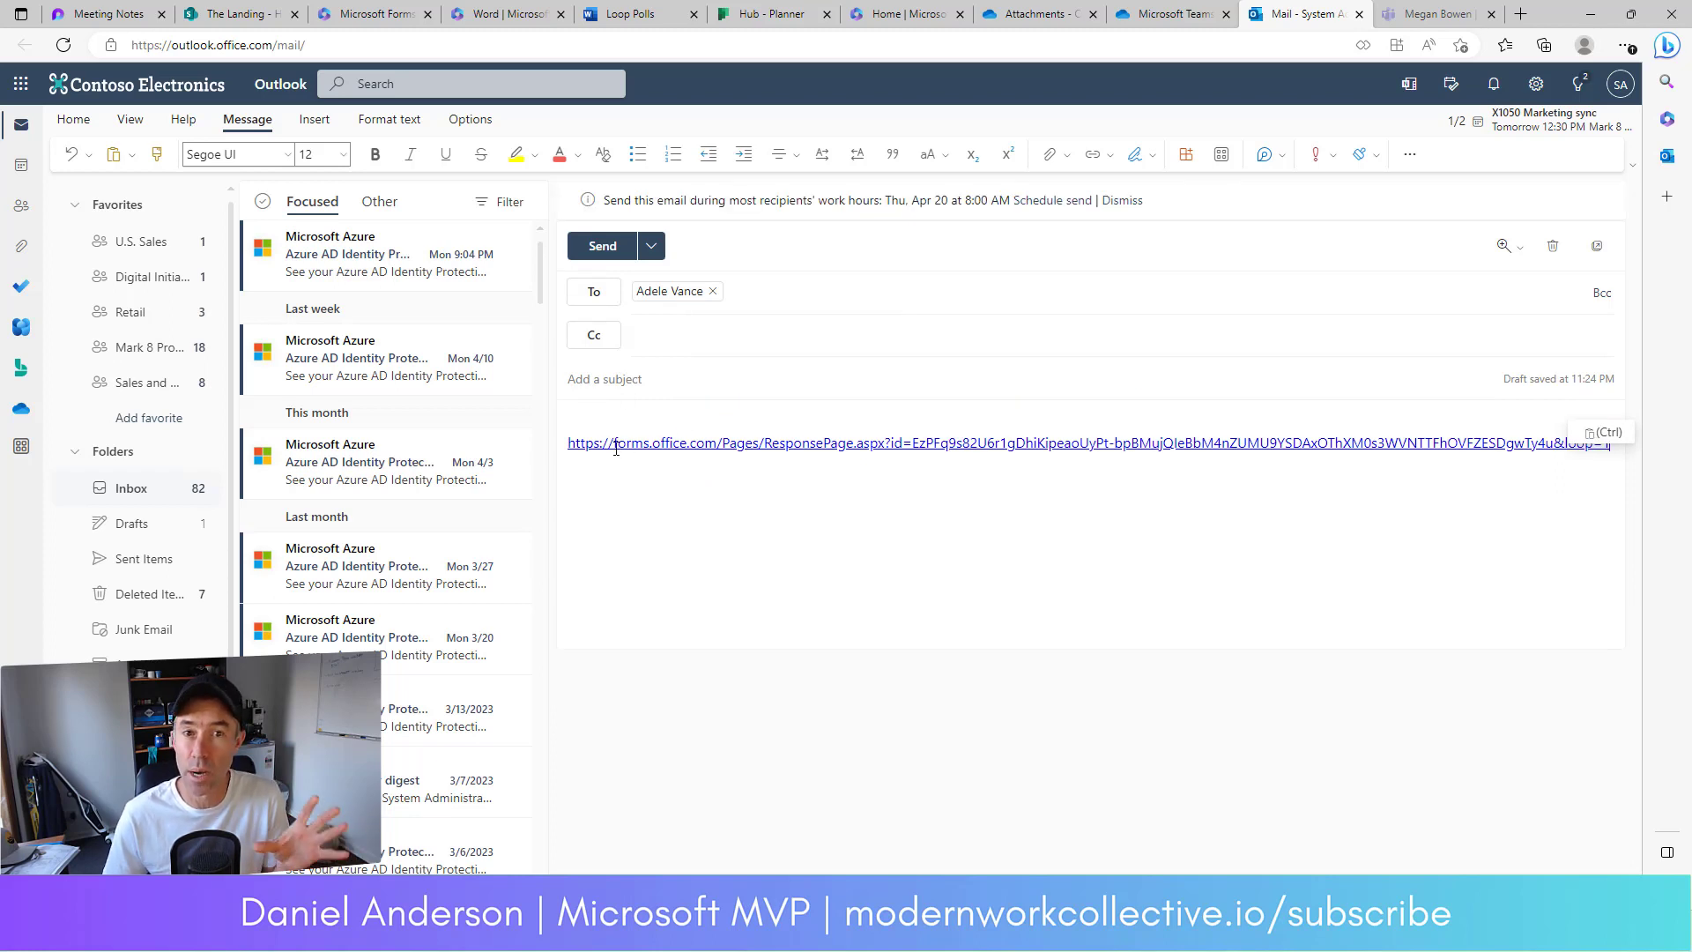
{"action": "mouse_move", "coordinate": [691, 443]}
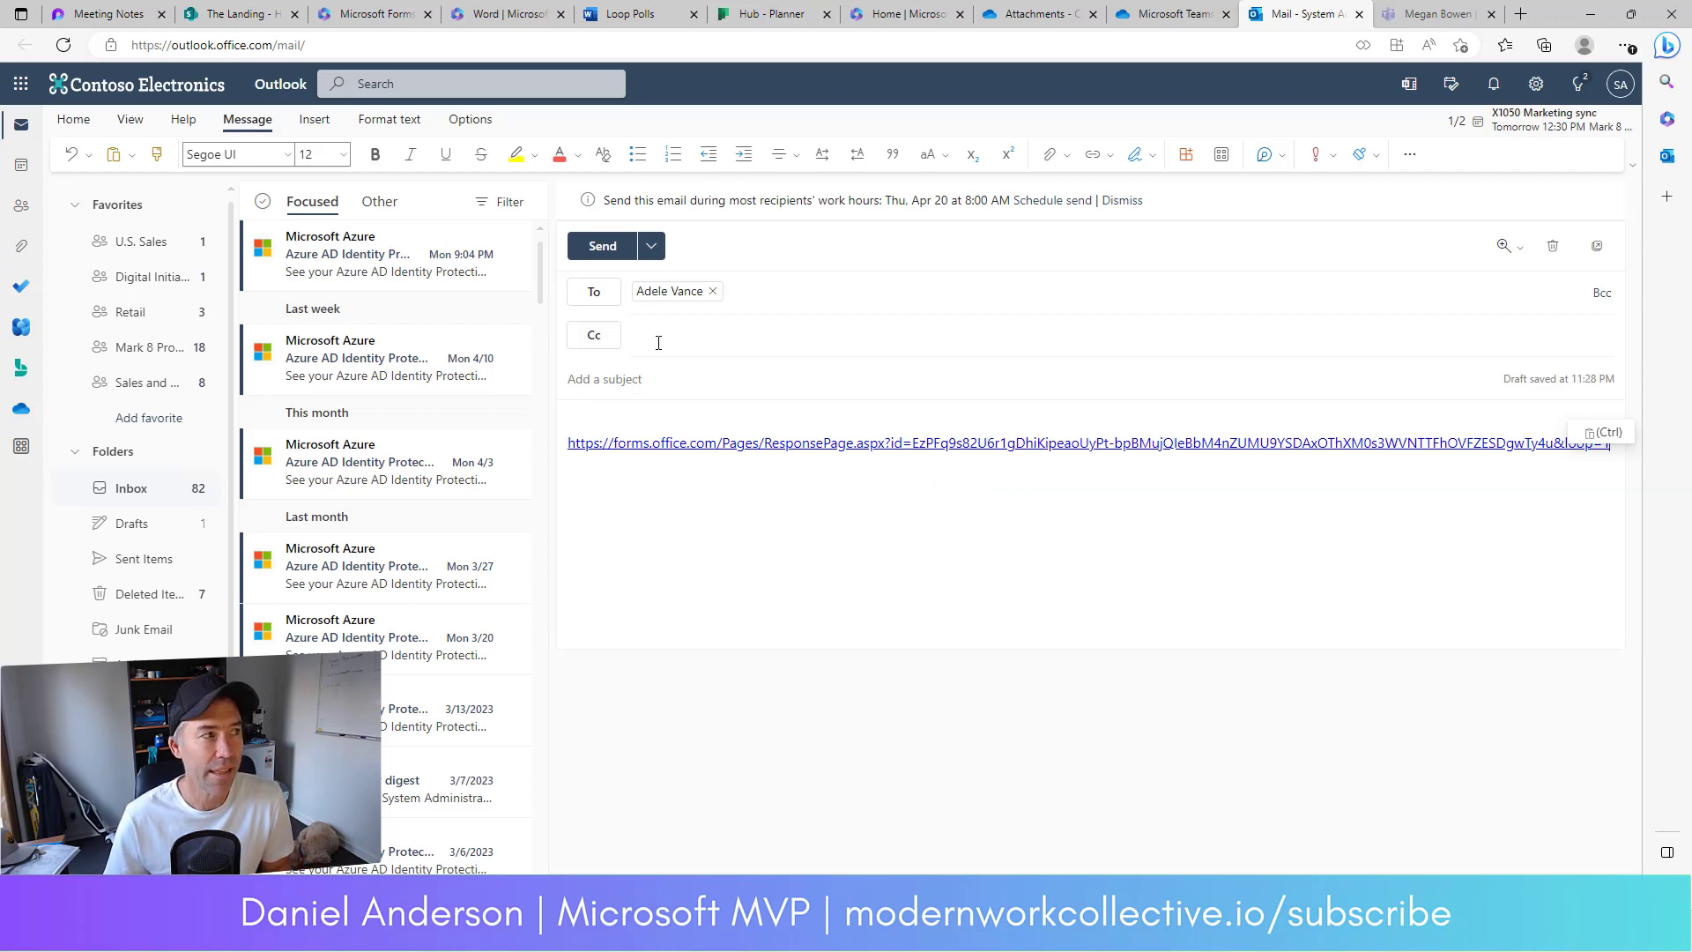
{"action": "left_click", "coordinate": [372, 14]}
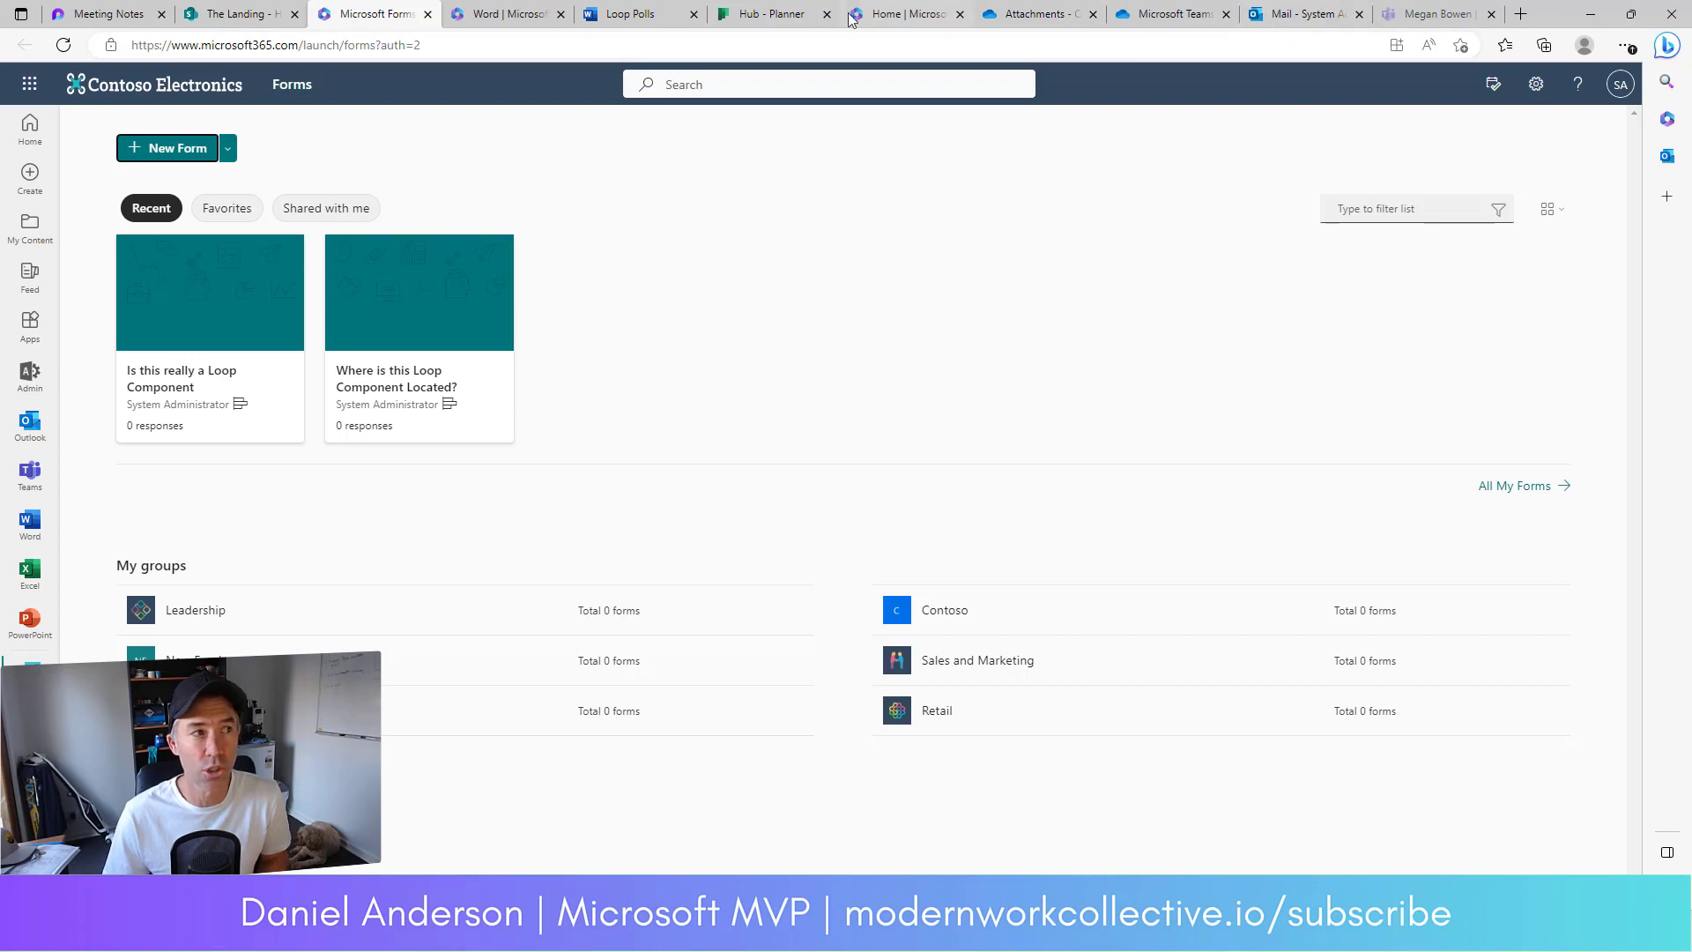
Check Microsoft Forms for the two poll forms, each showing no responses
{"action": "left_click", "coordinate": [626, 13]}
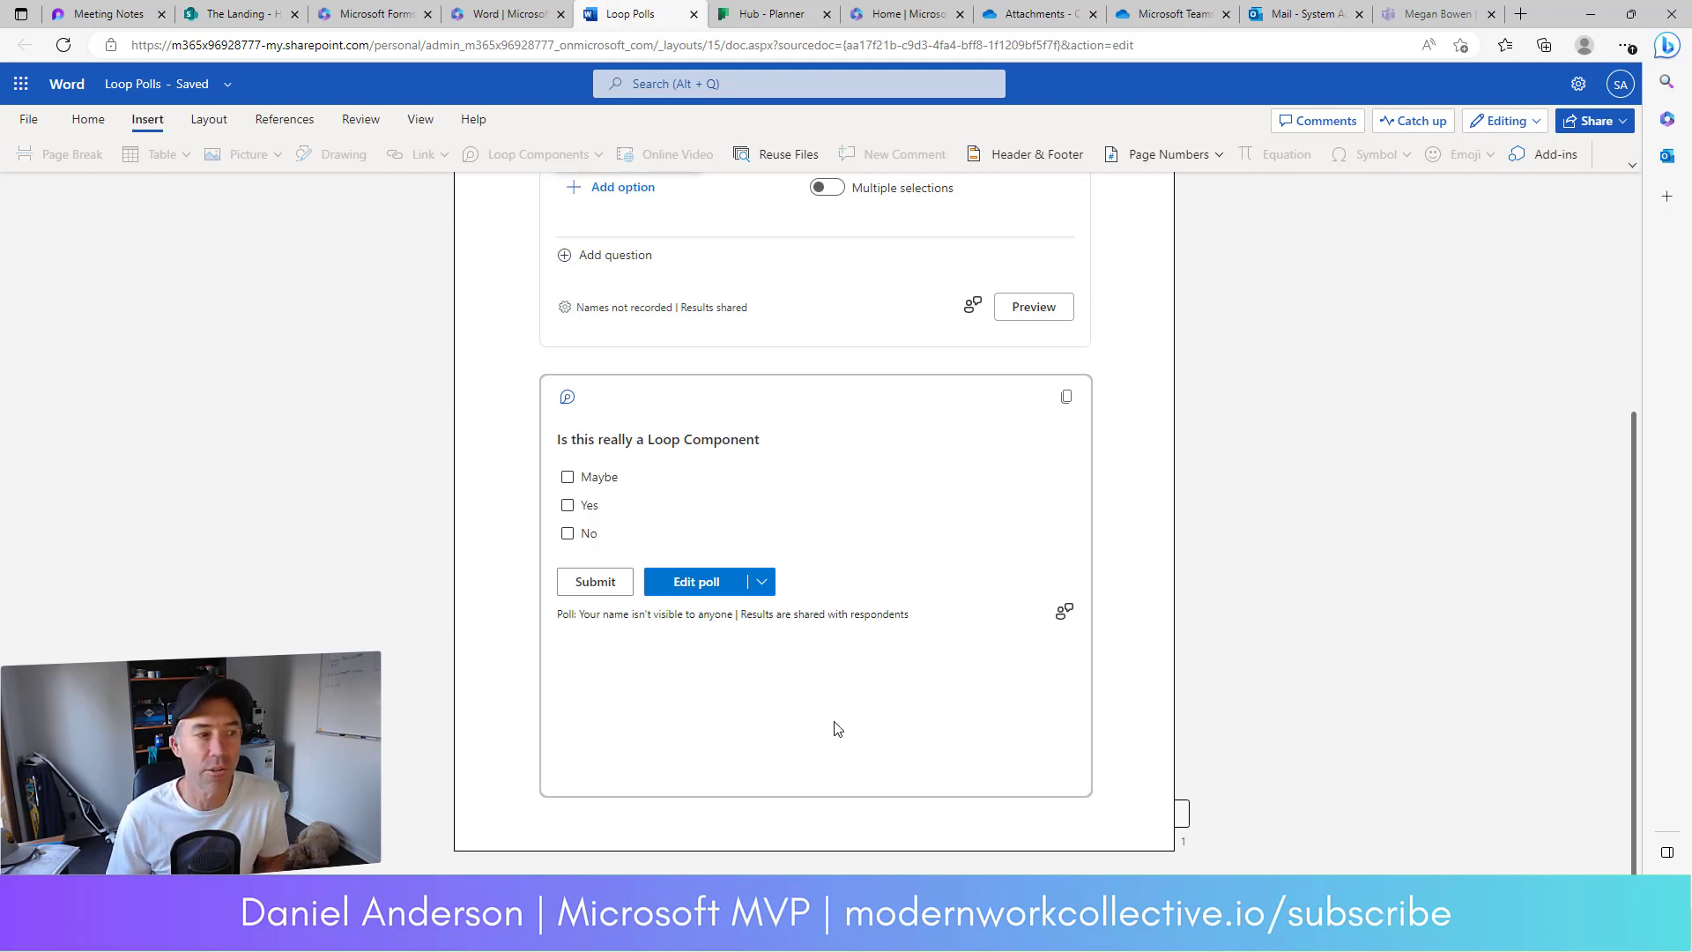
Tick No, copy the poll's link, then leave Maybe as the ticked answer
{"action": "left_click", "coordinate": [567, 533]}
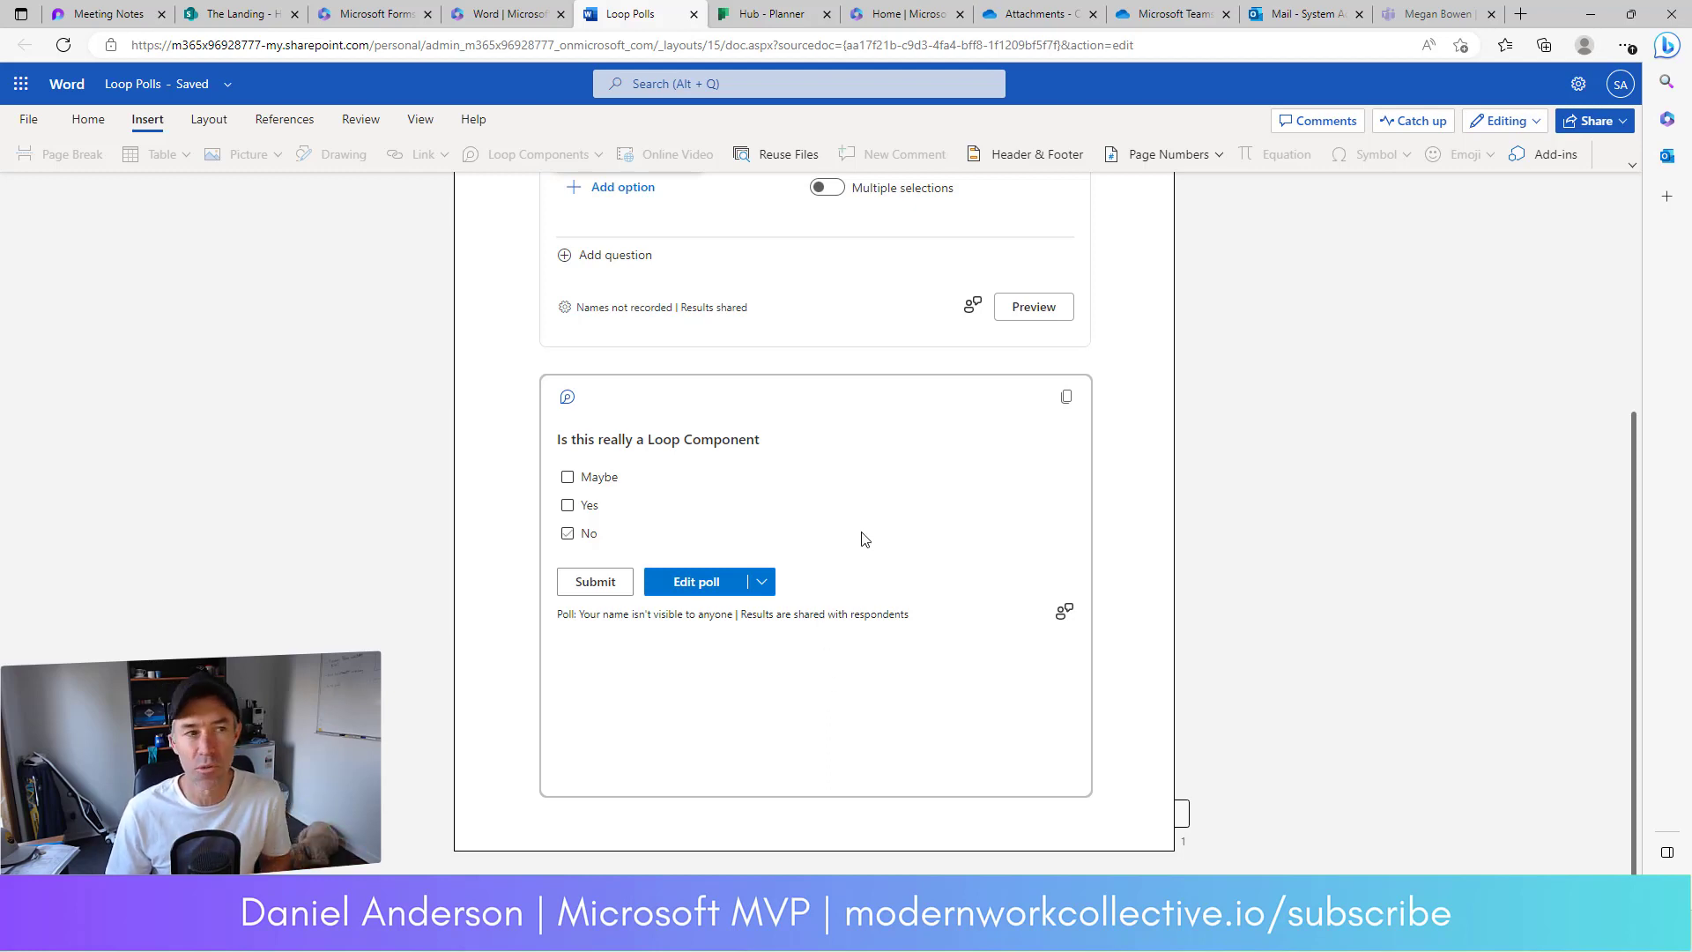
{"action": "left_click", "coordinate": [568, 532]}
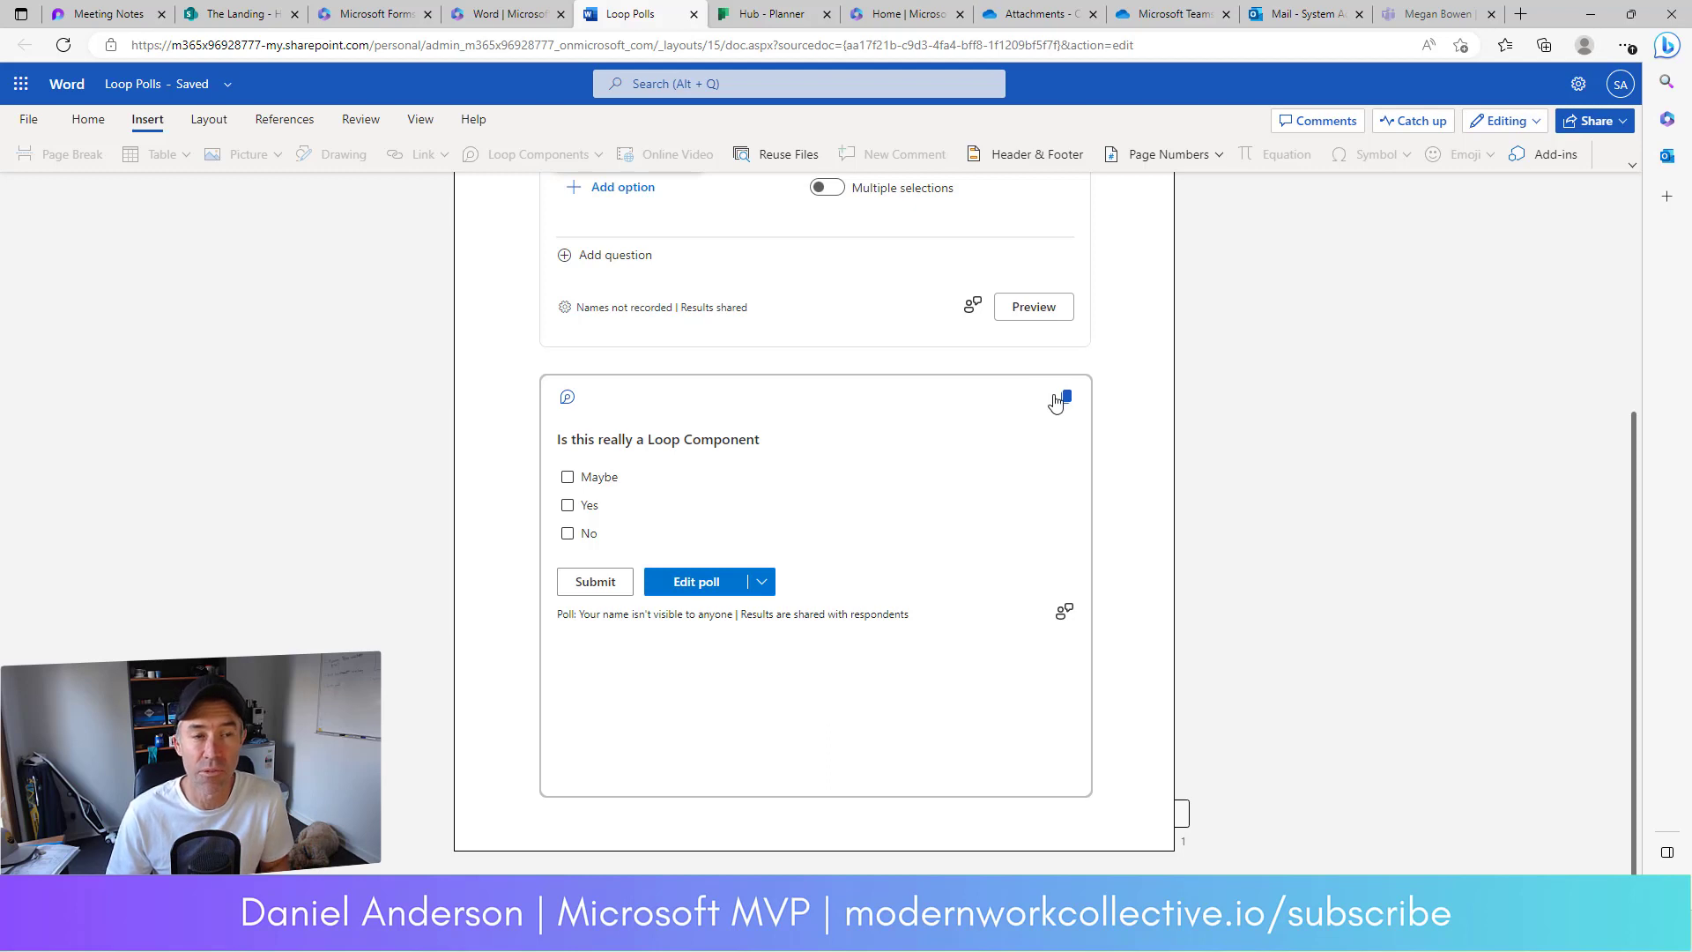
{"action": "mouse_move", "coordinate": [1064, 395]}
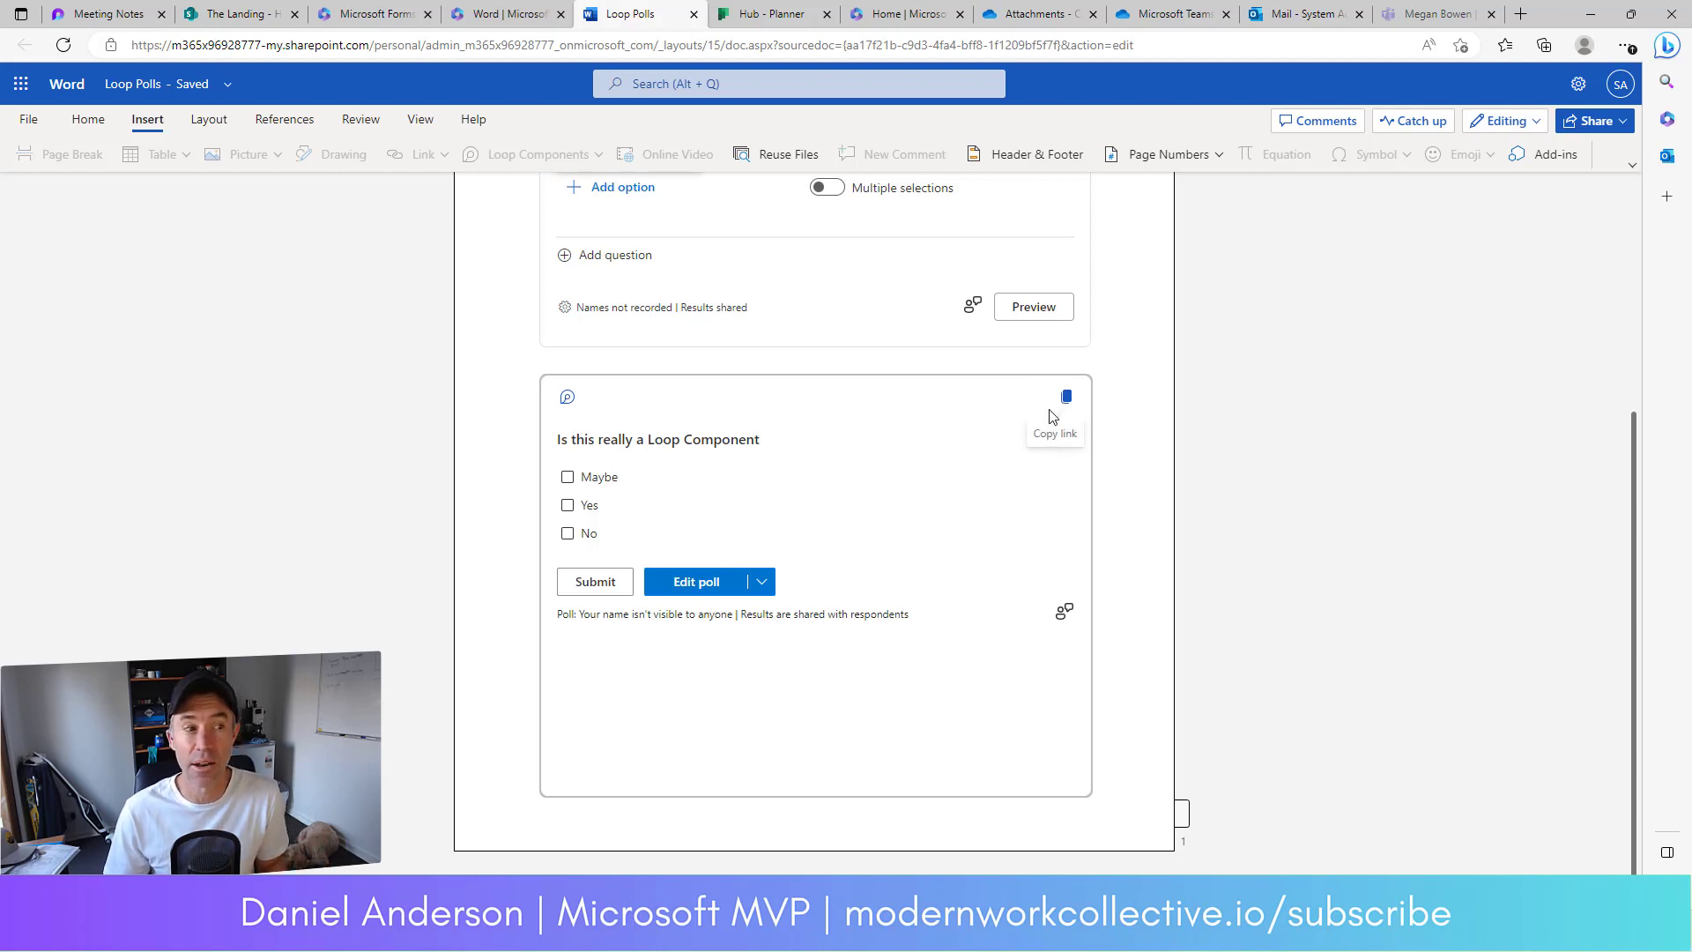
{"action": "left_click", "coordinate": [567, 476]}
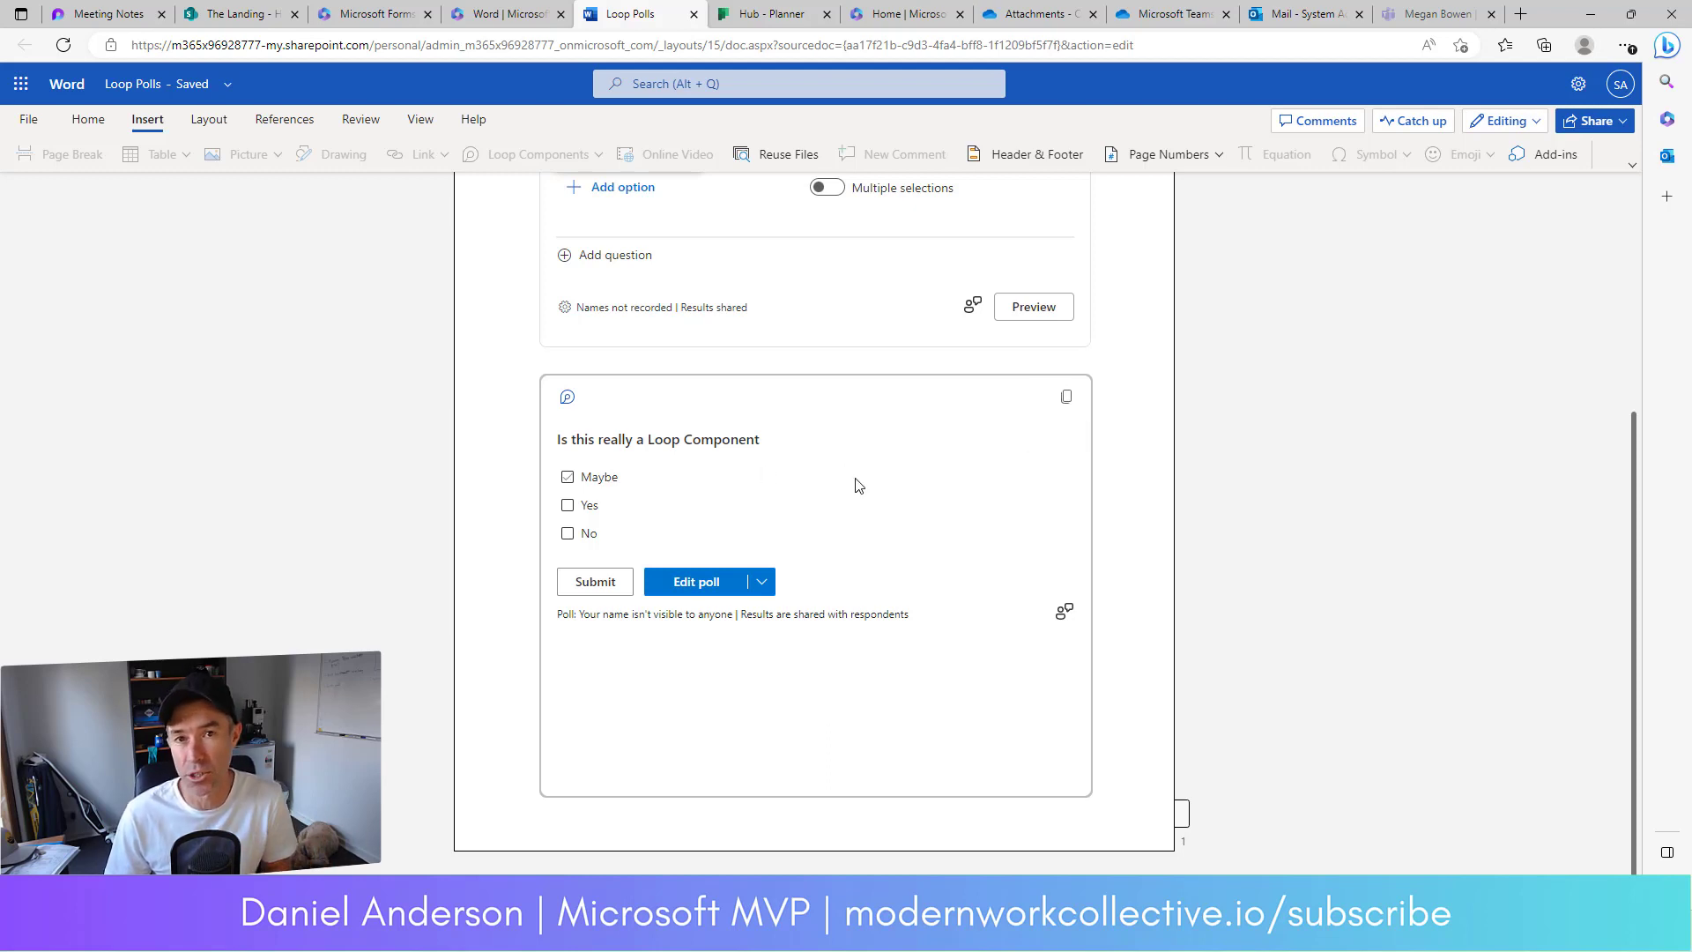